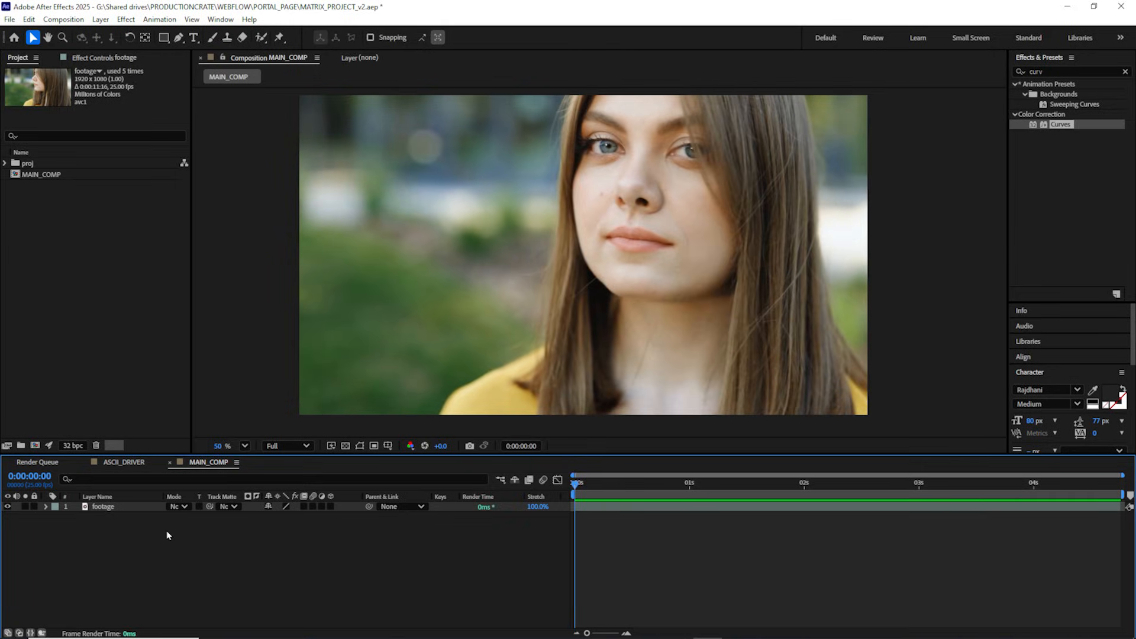
mouse_move(332, 538)
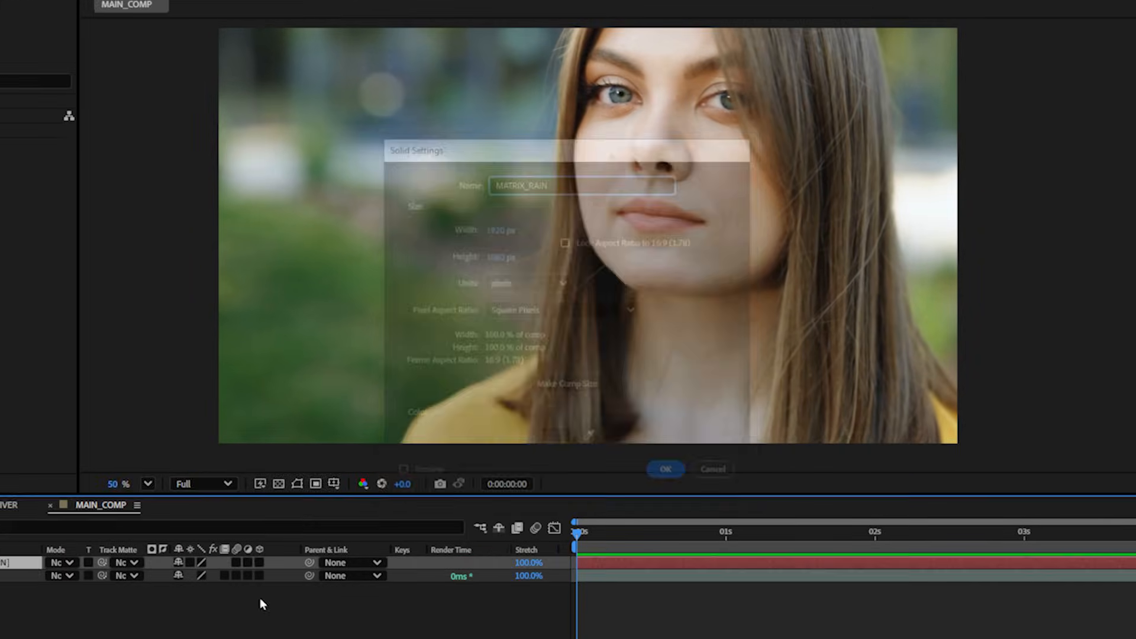
- Create the MATRIX_RAIN solid and tune its Fractal Noise: brightness -175, scale 20, complexity 3
click(665, 470)
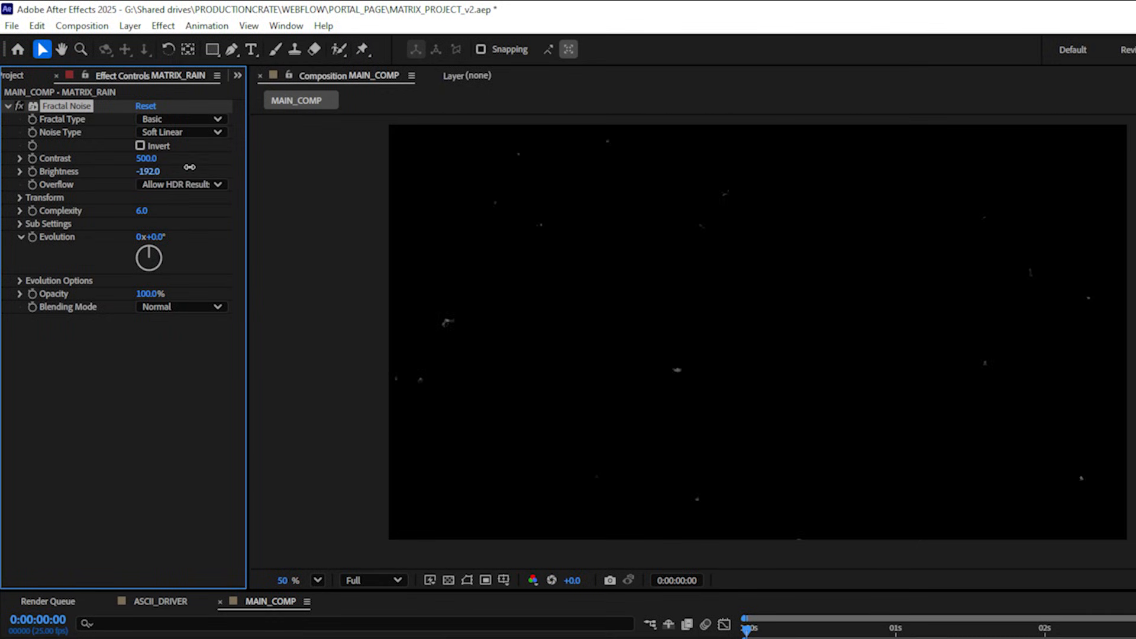
drag(149, 171, 156, 171)
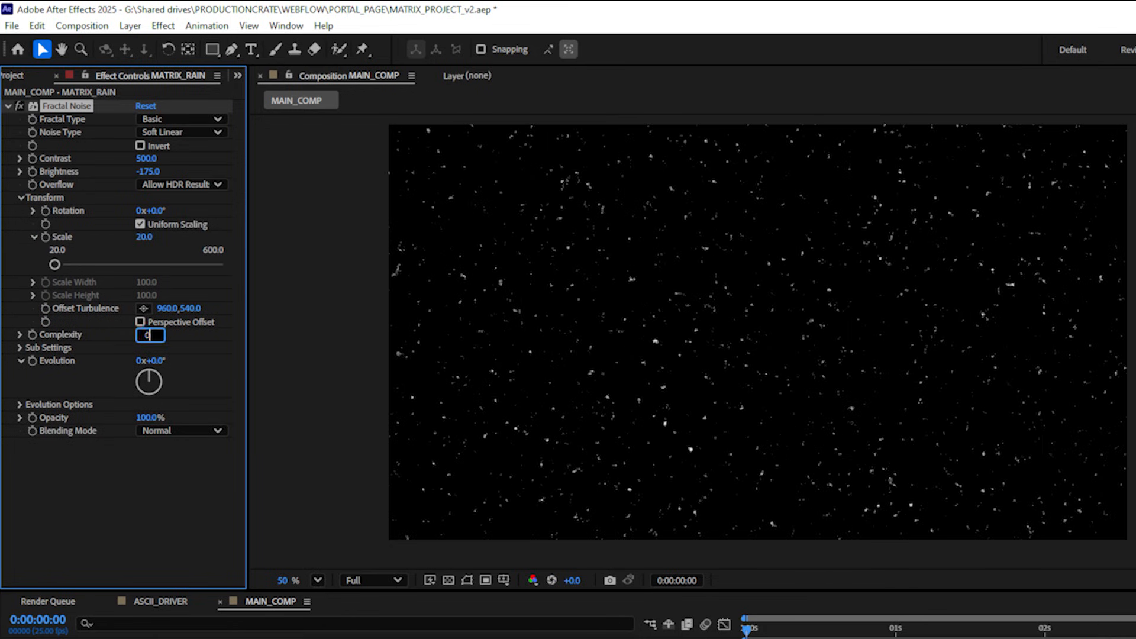
text(4)
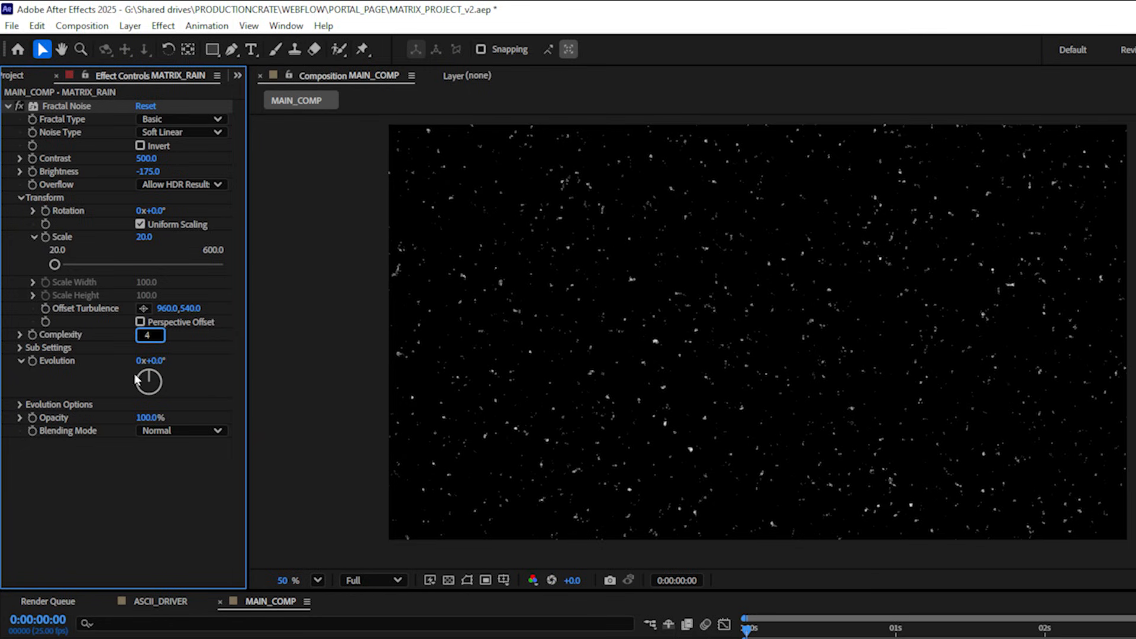
text(3.0)
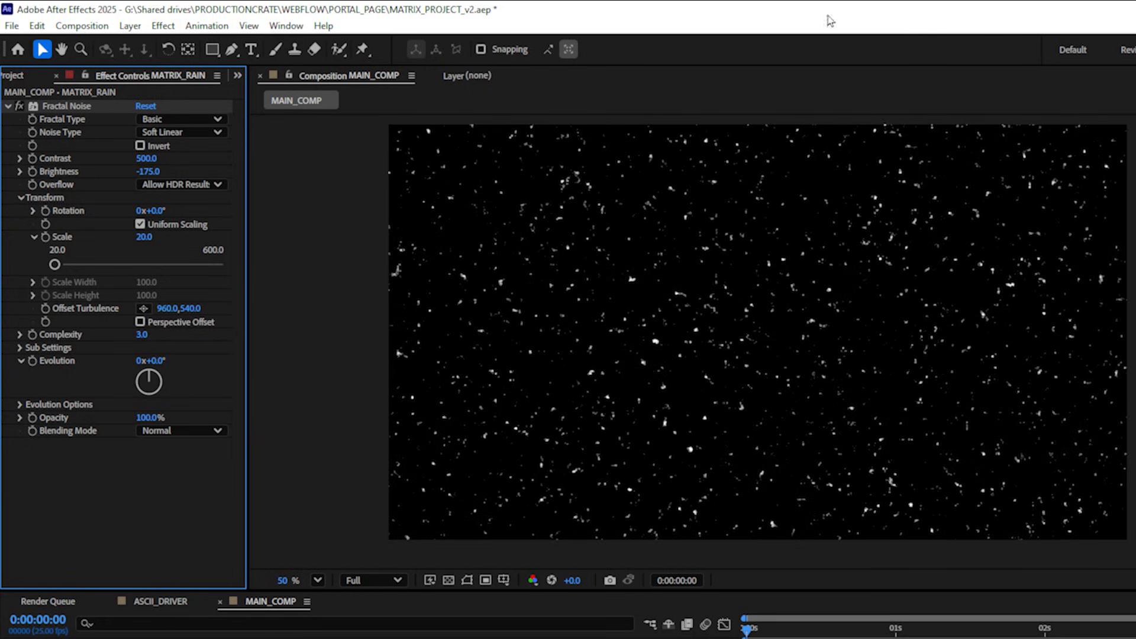
mouse_move(506, 141)
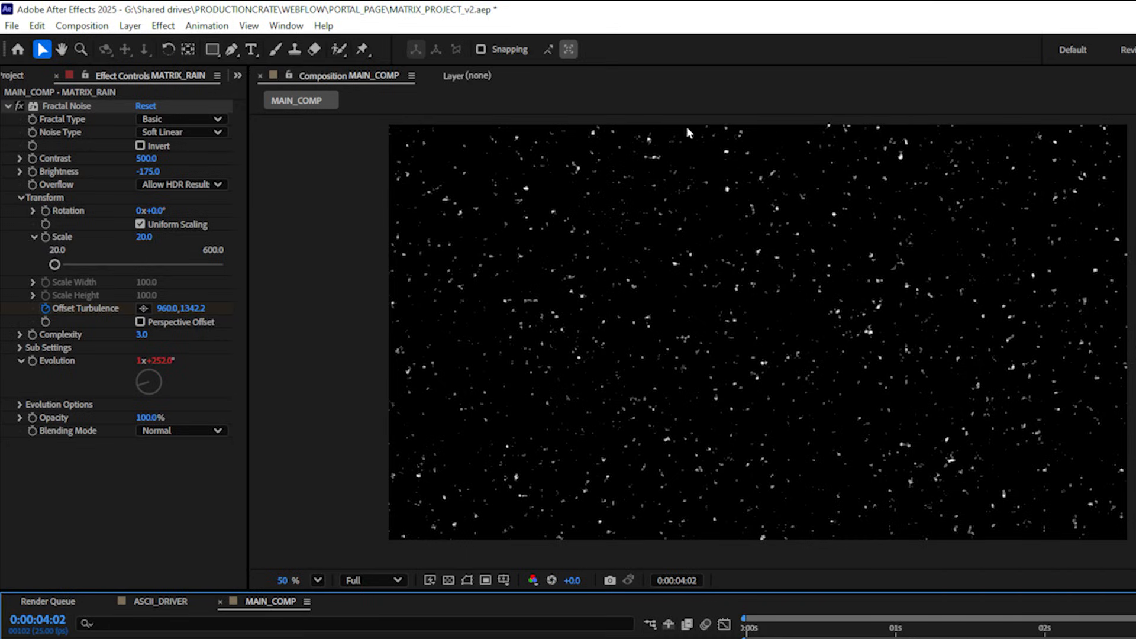
mouse_move(788, 361)
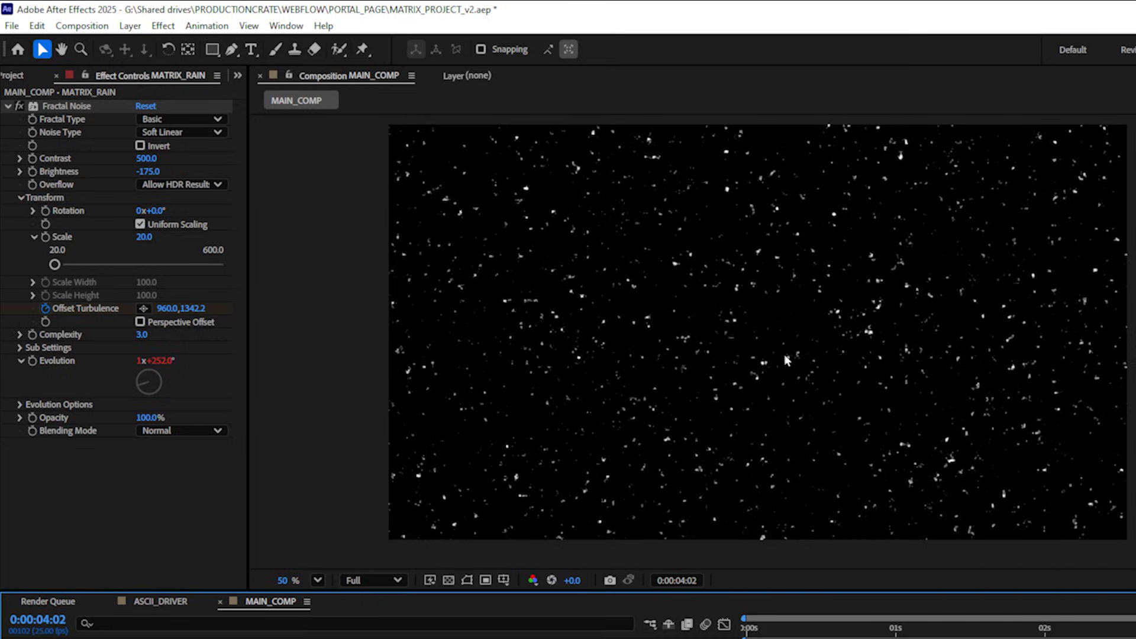
mouse_move(755, 368)
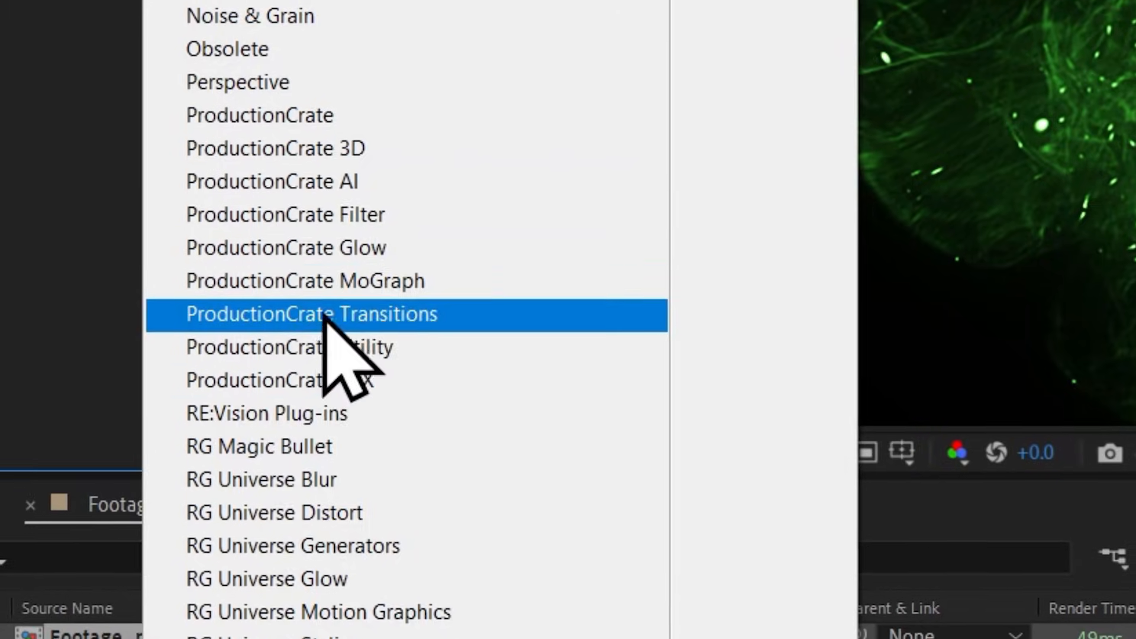
- Scroll the LaForge Suite page down to the free After Effects plugins section
click(311, 313)
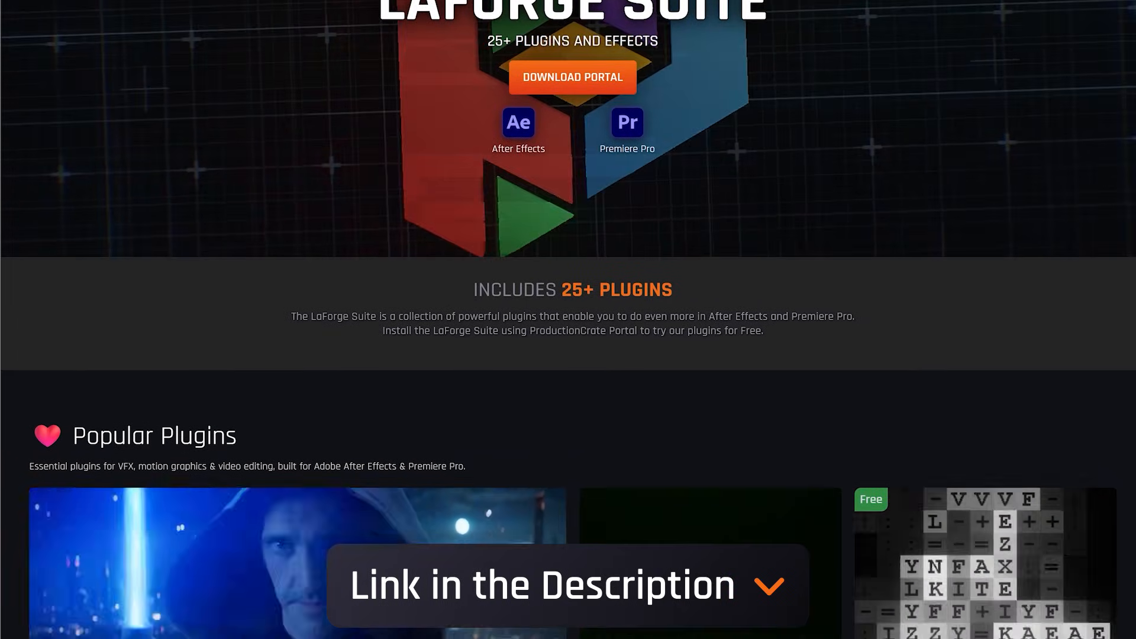
scroll(down, 3)
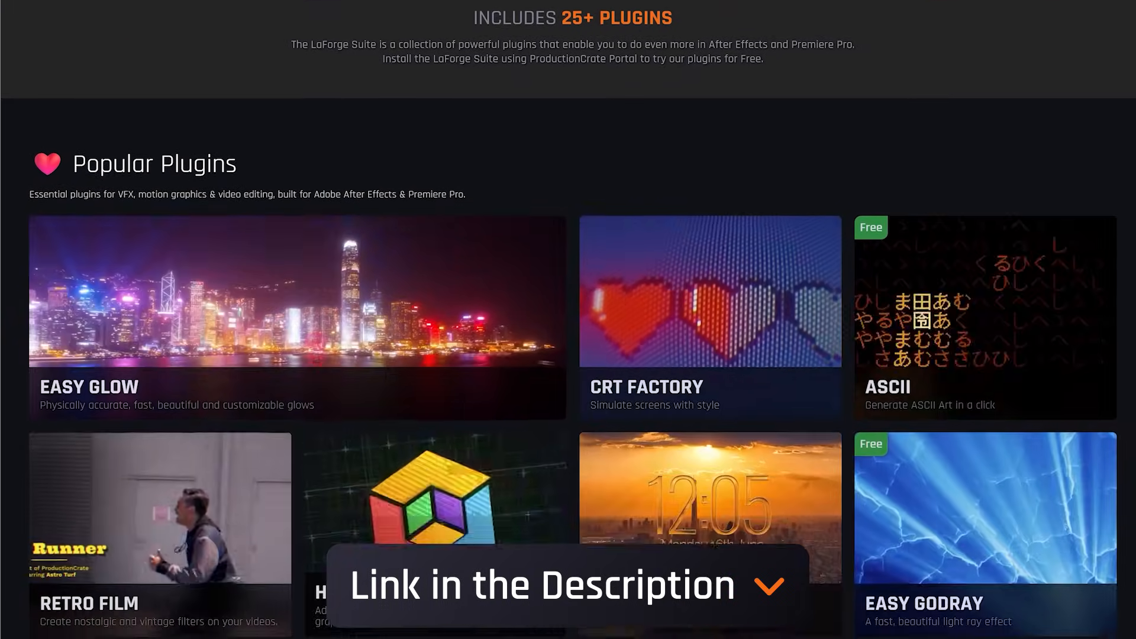
scroll(down, 3)
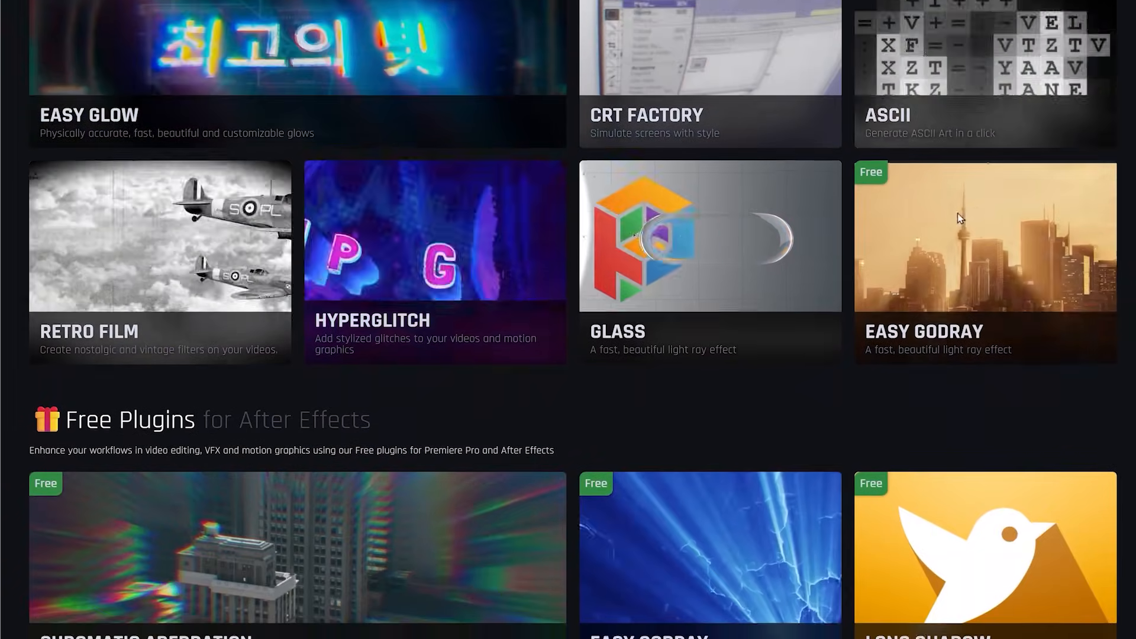
scroll(down, 3)
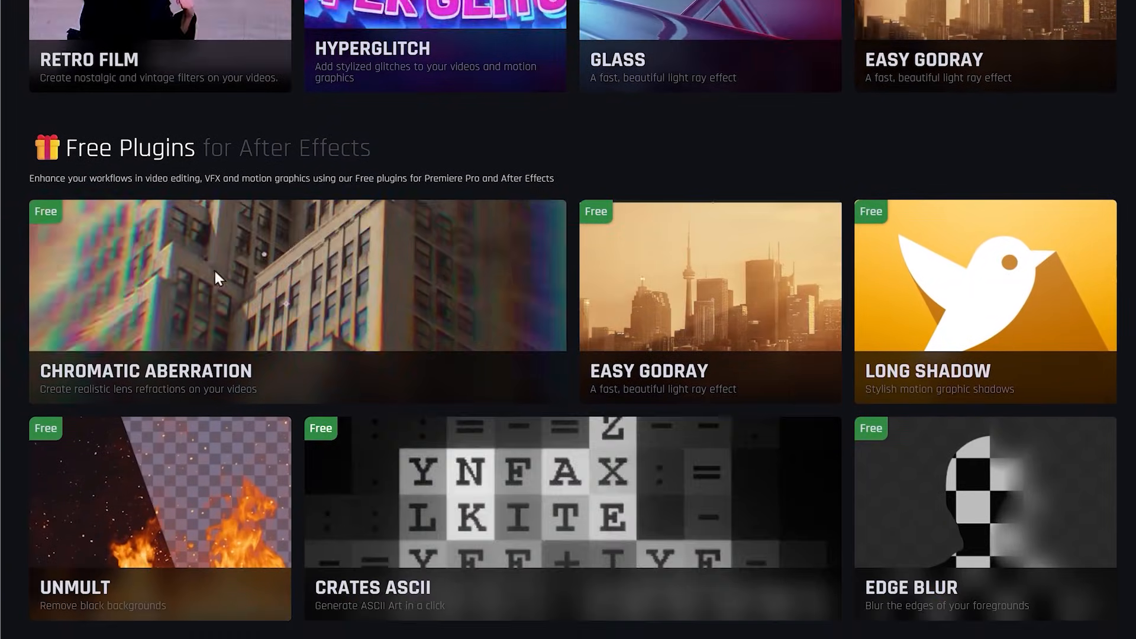
click(217, 275)
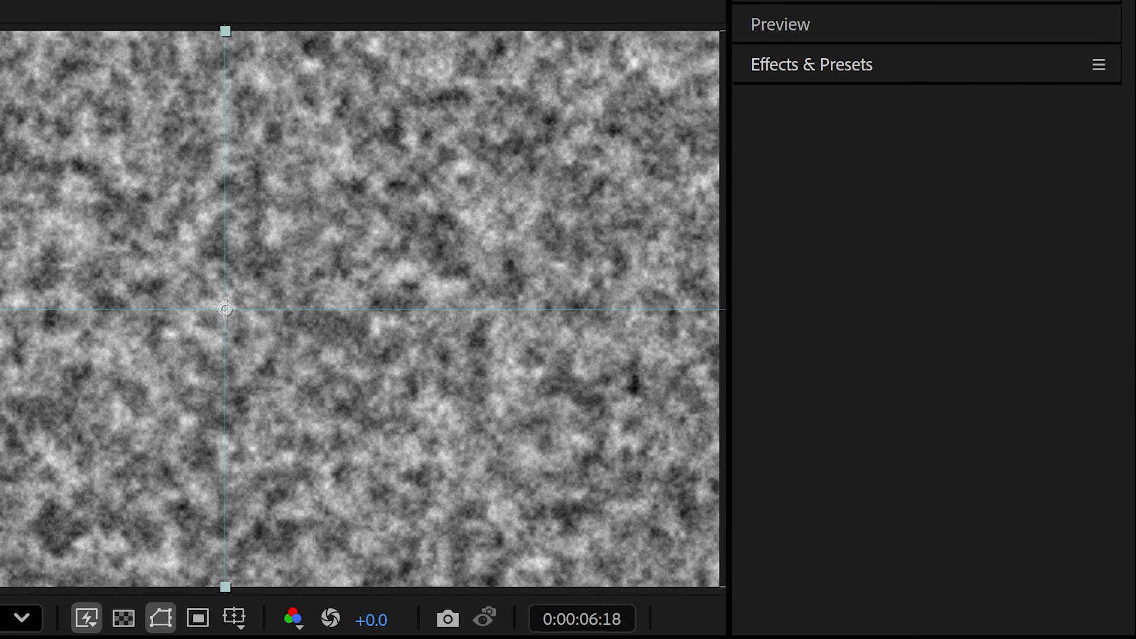
- Search effects for 'unmu', then apply Crates Unmult and Crates Long Shadow to MATRIX_RAIN
text(unmu)
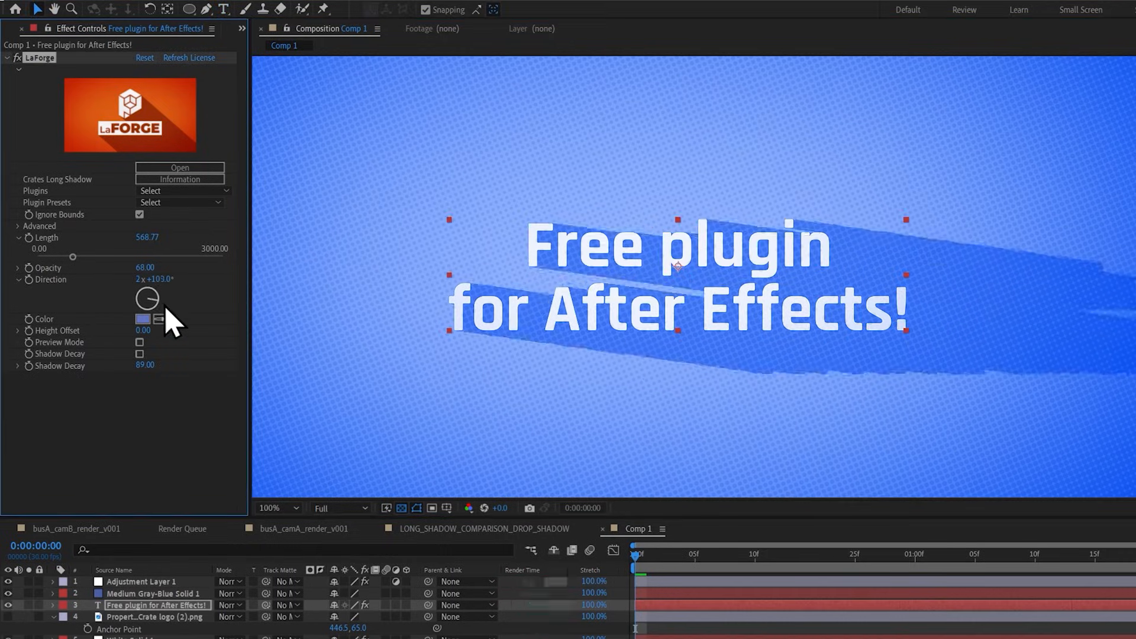
drag(71, 256, 38, 256)
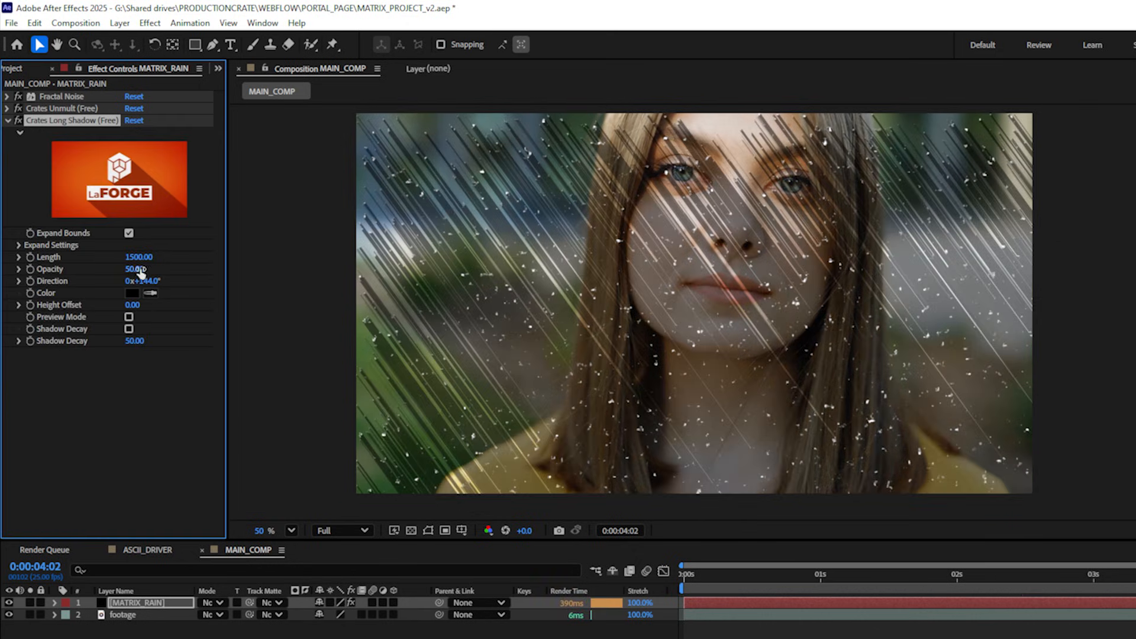
- Set Crates Long Shadow length to 150 and direction to 0°, and adjust shadow decay
click(138, 257)
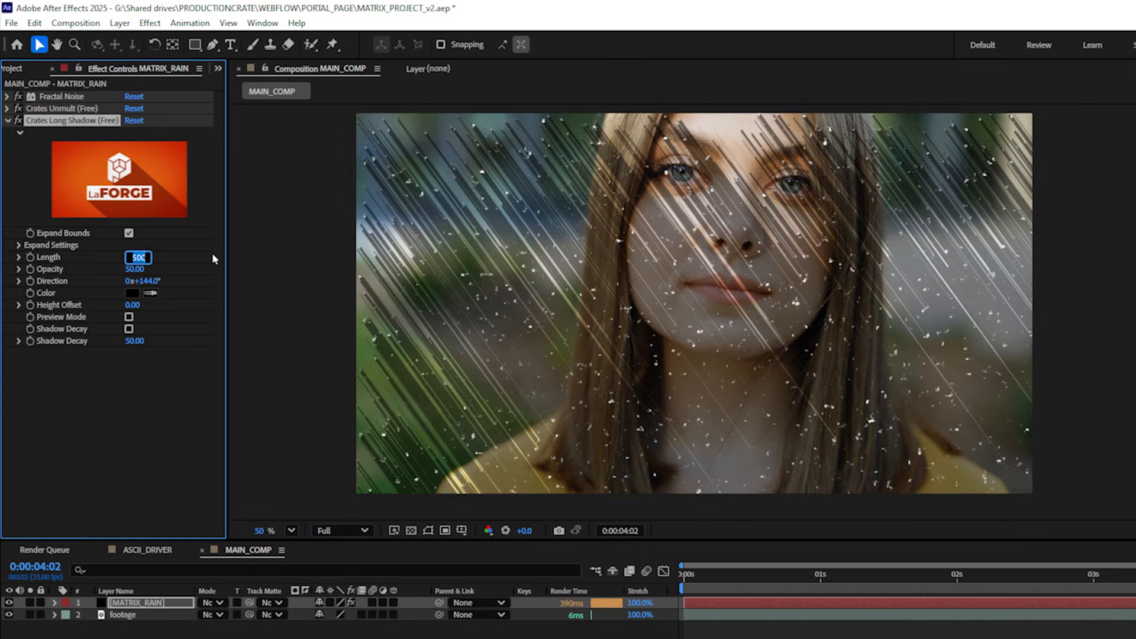
text(150.00)
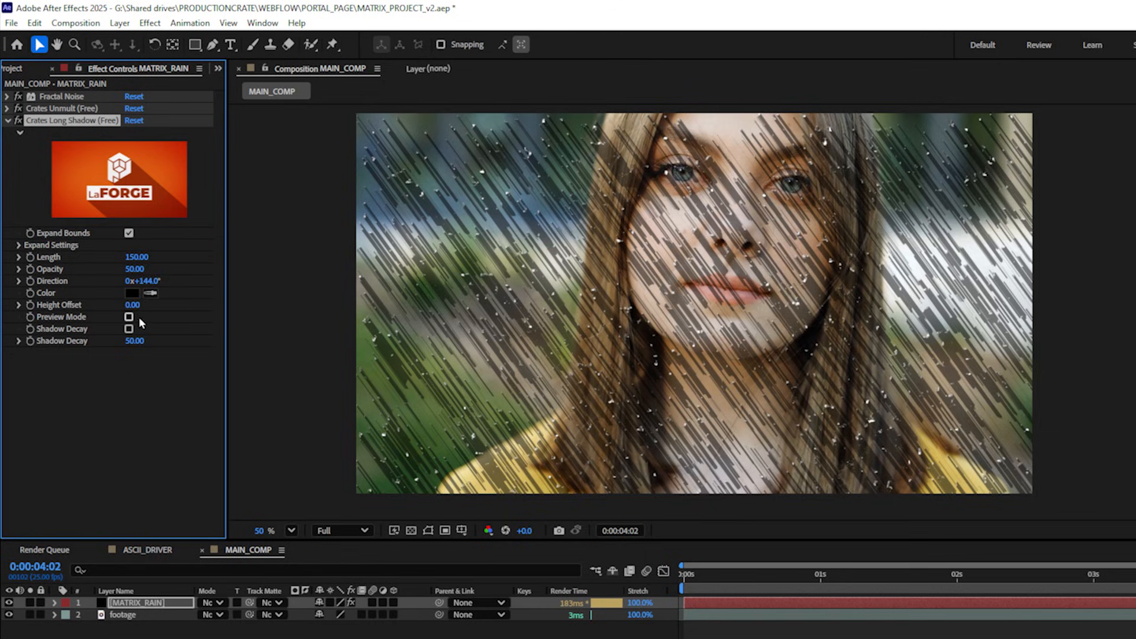
click(143, 281)
text(0)
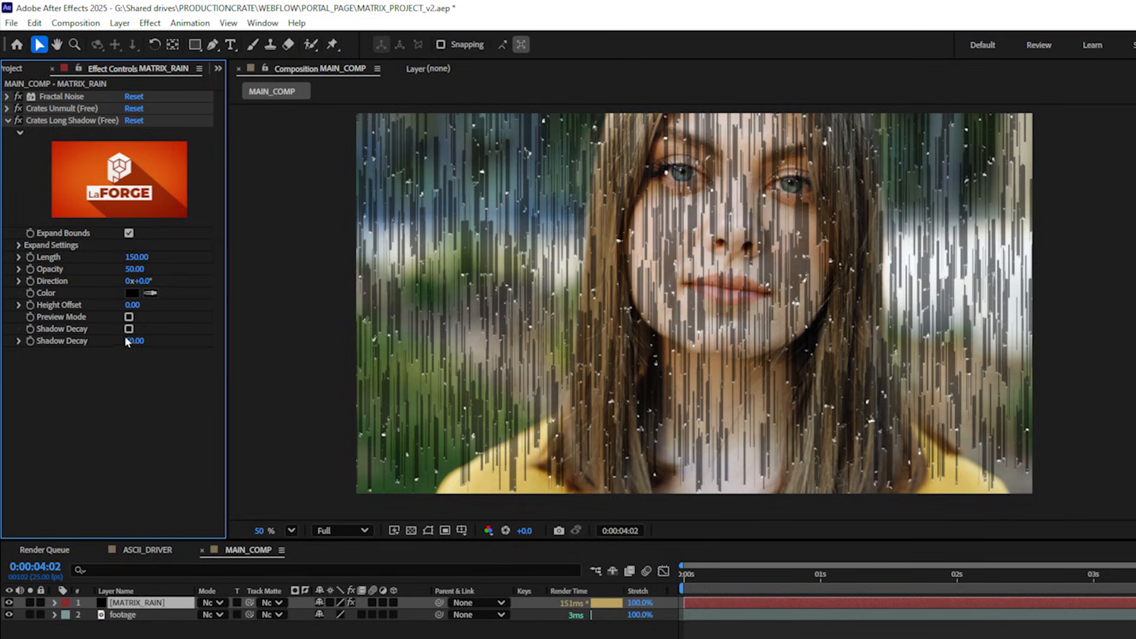
click(129, 328)
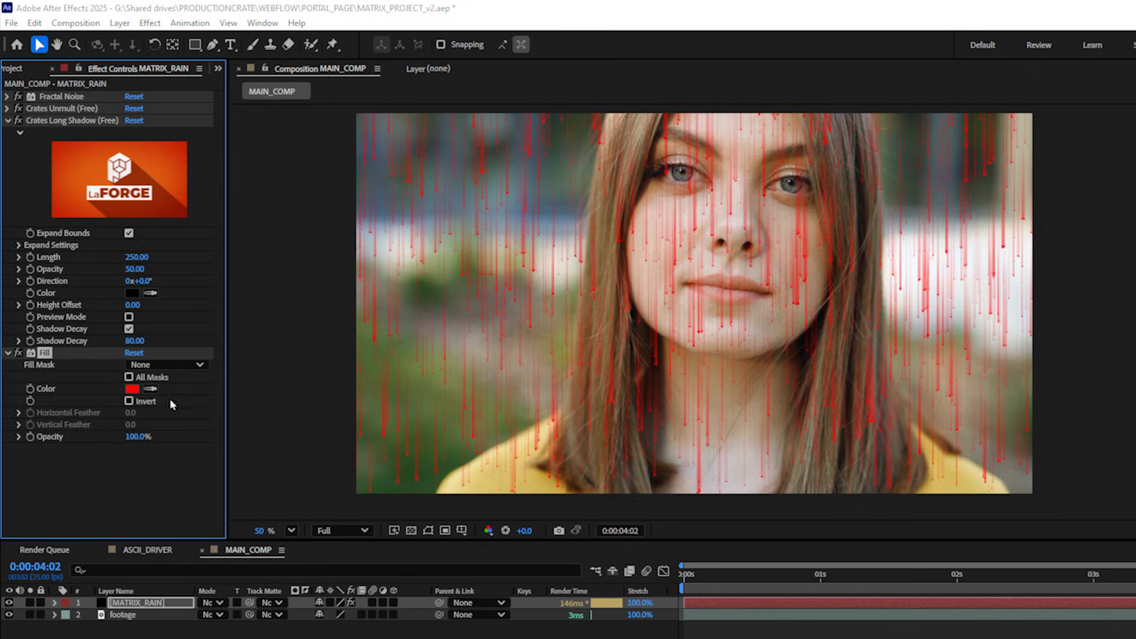
- Set the rain's Fill colour and bend the footage's Curves into a contrast-boosting S-curve
click(132, 388)
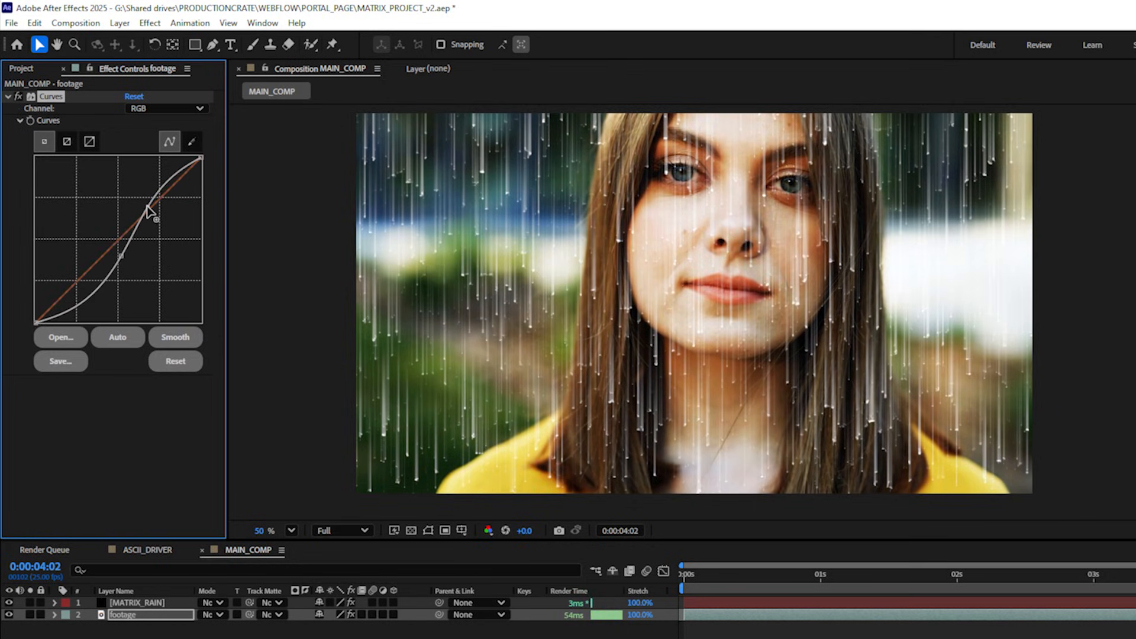
drag(122, 212, 127, 257)
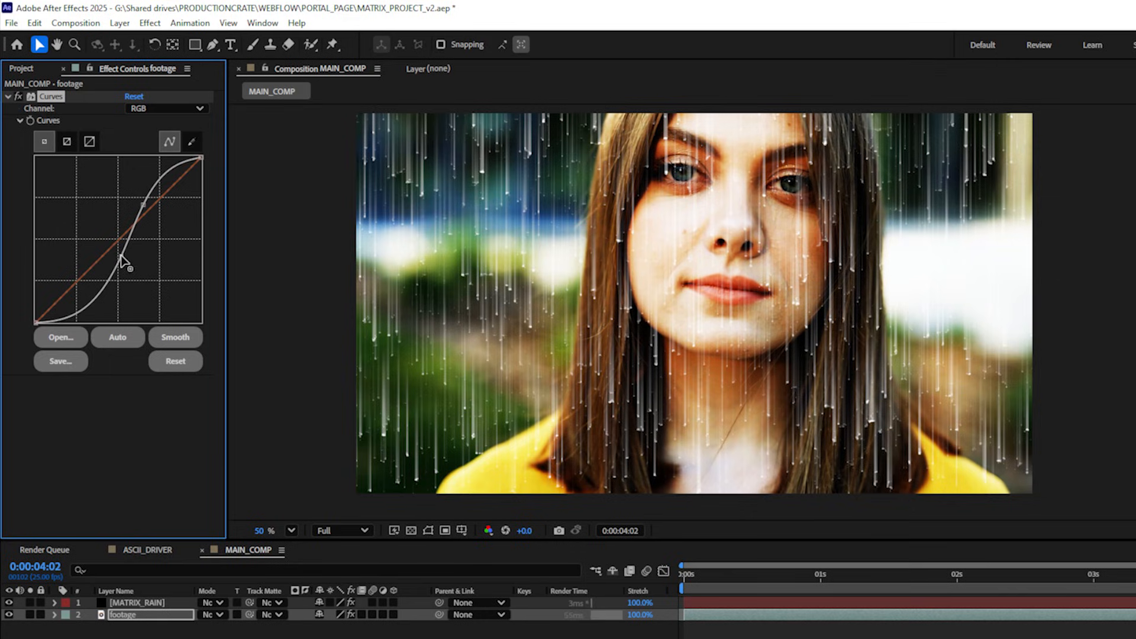
drag(122, 264, 106, 296)
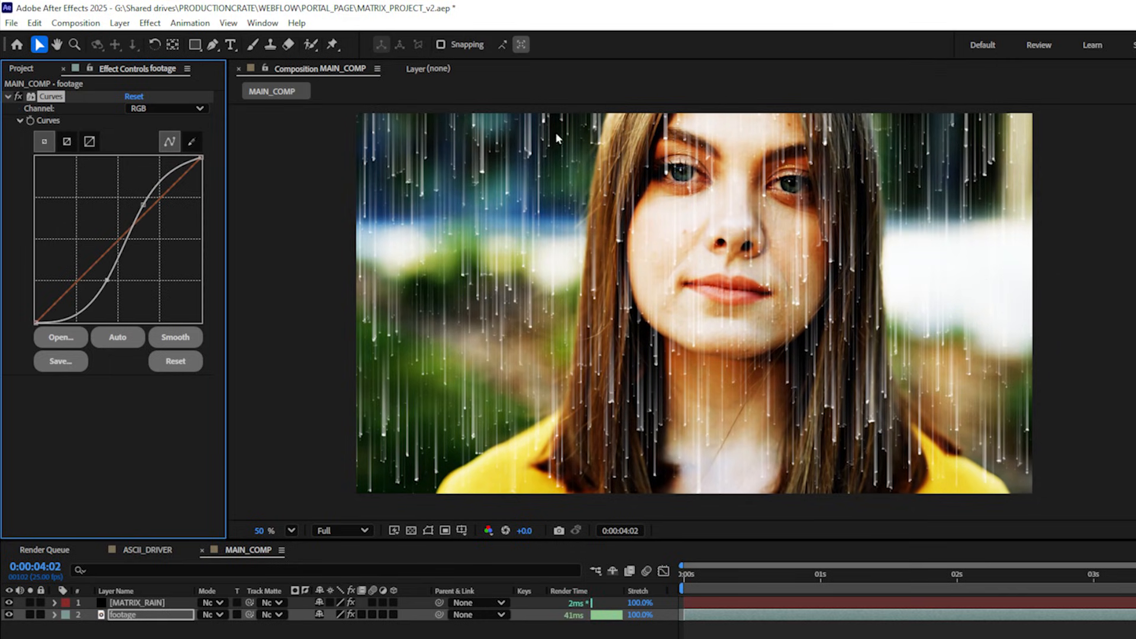
mouse_move(578, 420)
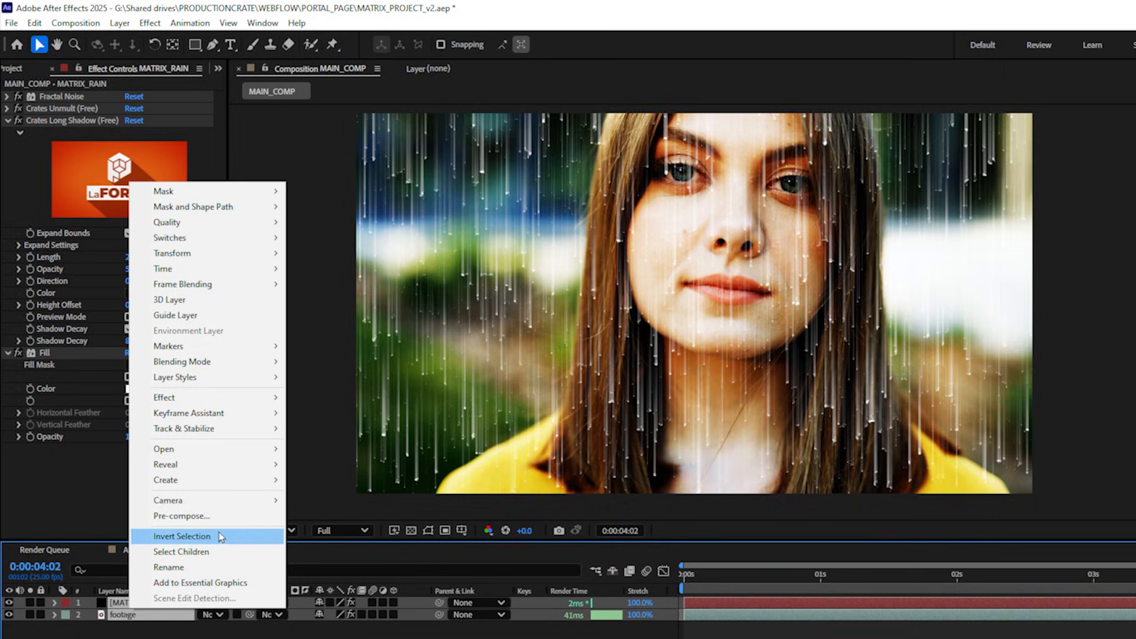
- Invert the layer selection in the timeline
click(182, 516)
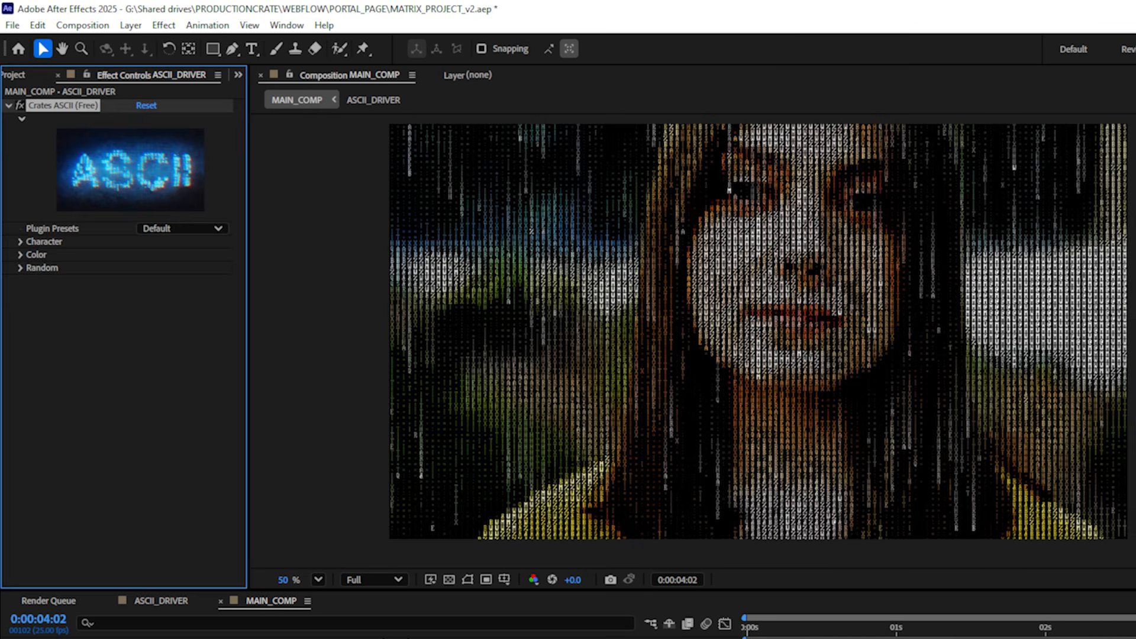
mouse_move(449, 455)
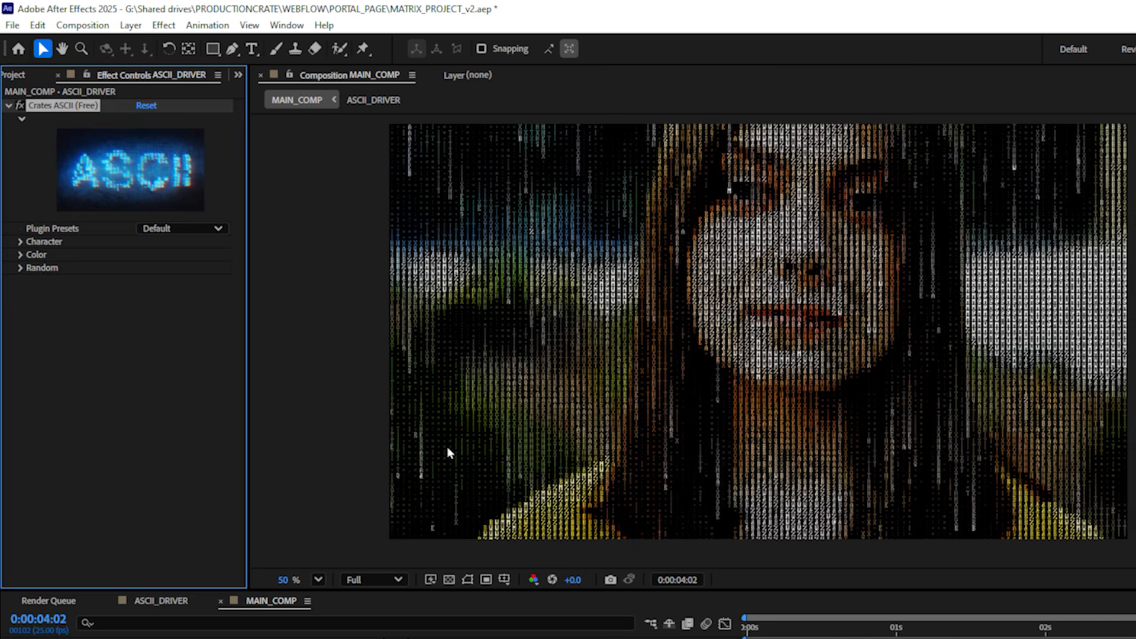
mouse_move(156, 312)
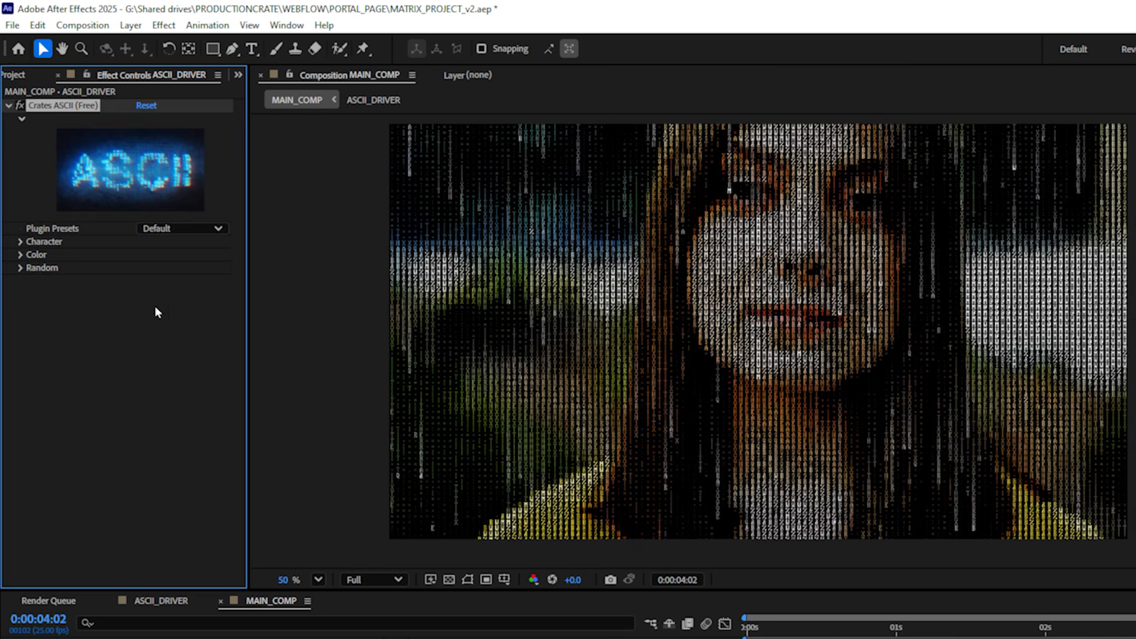
- Apply the Matrix preset to Crates ASCII and pick a new tint colour
click(180, 229)
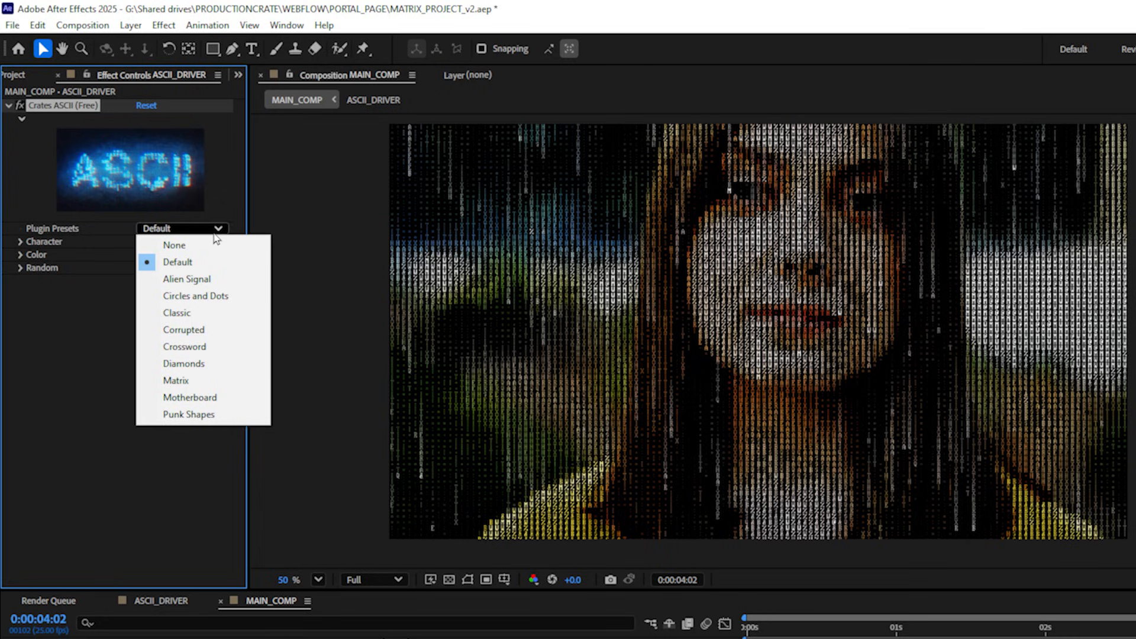
click(175, 380)
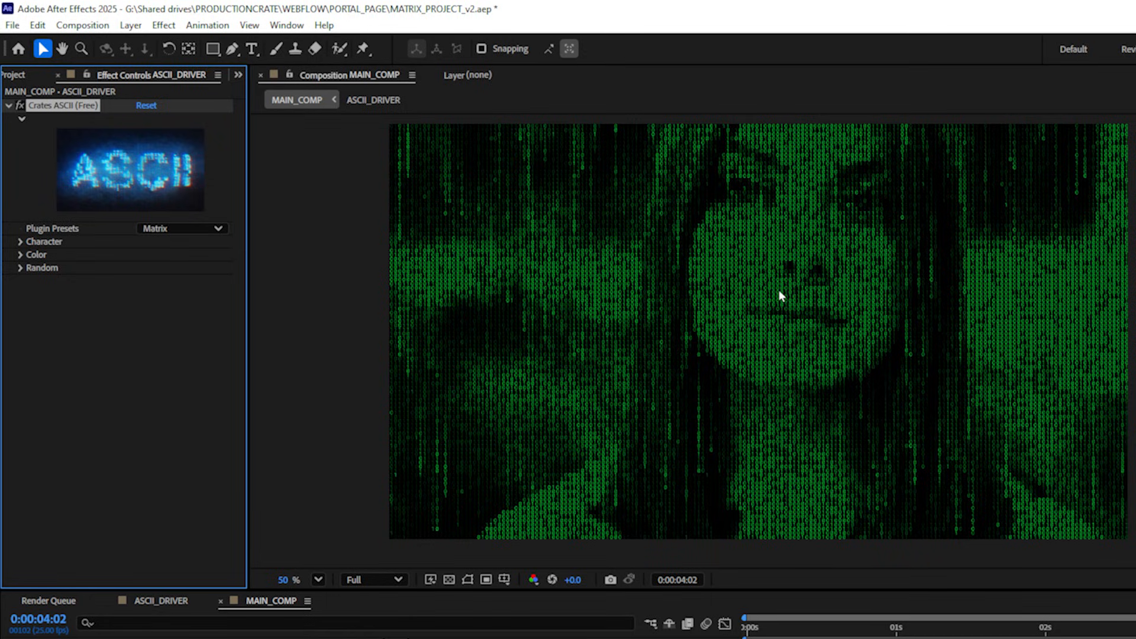
click(22, 254)
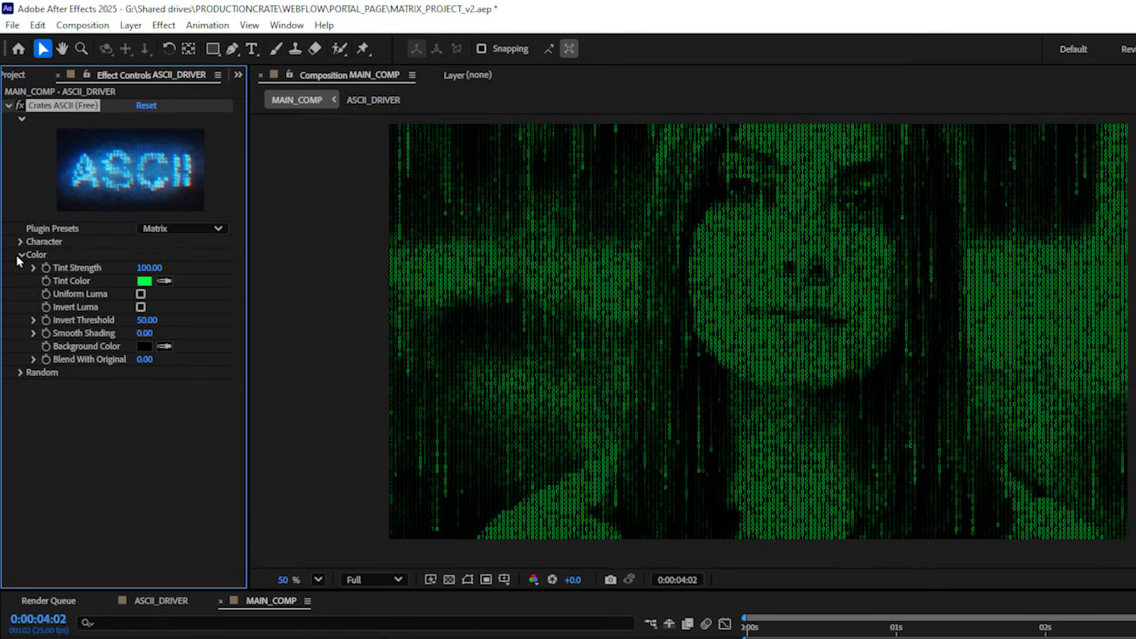
click(145, 281)
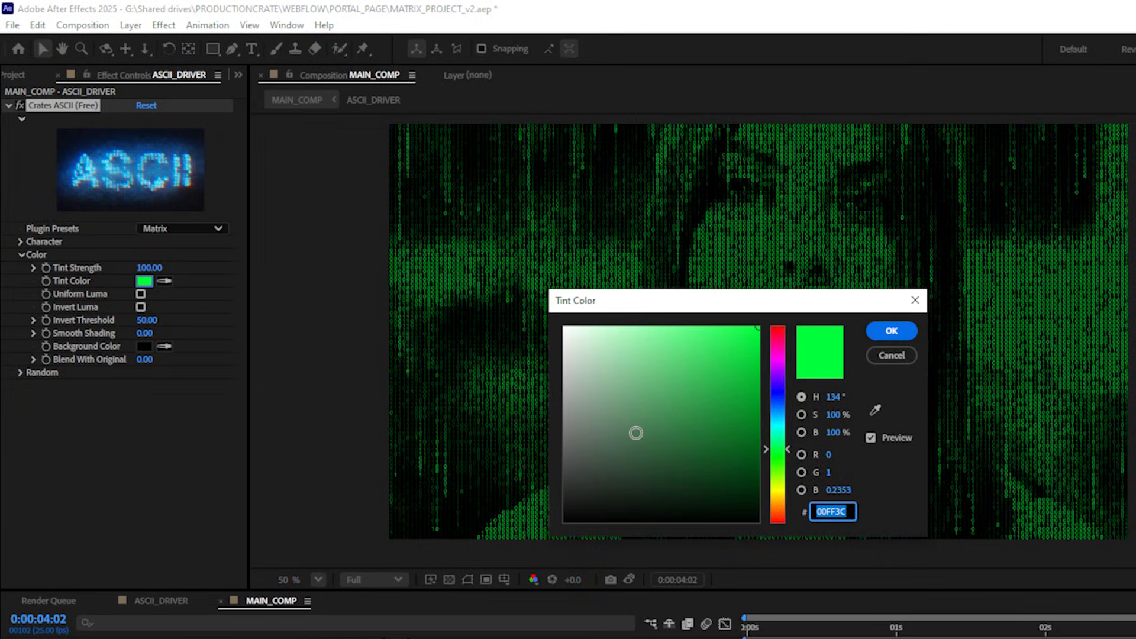
click(891, 331)
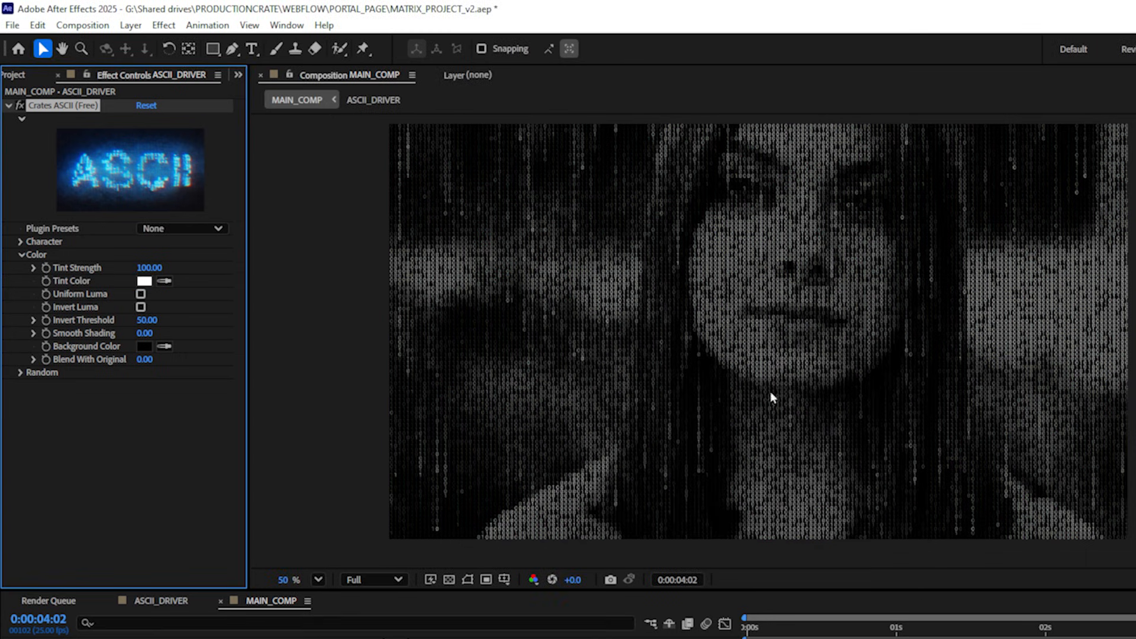
mouse_move(742, 394)
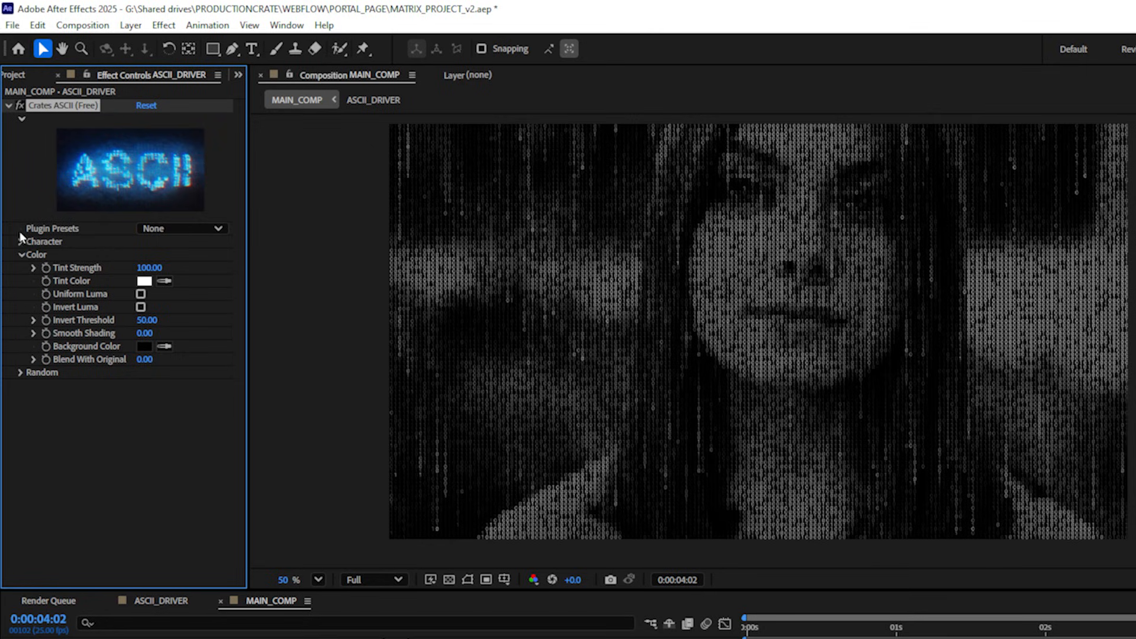
- Switch the ASCII Character Set to Japanese Characters
click(20, 242)
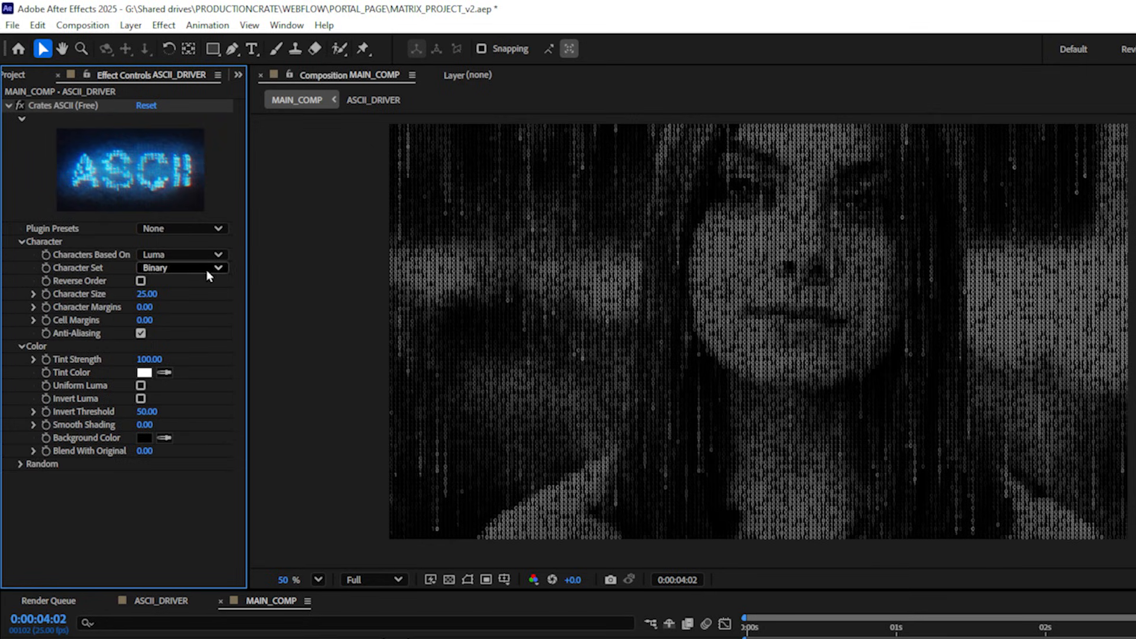
click(181, 267)
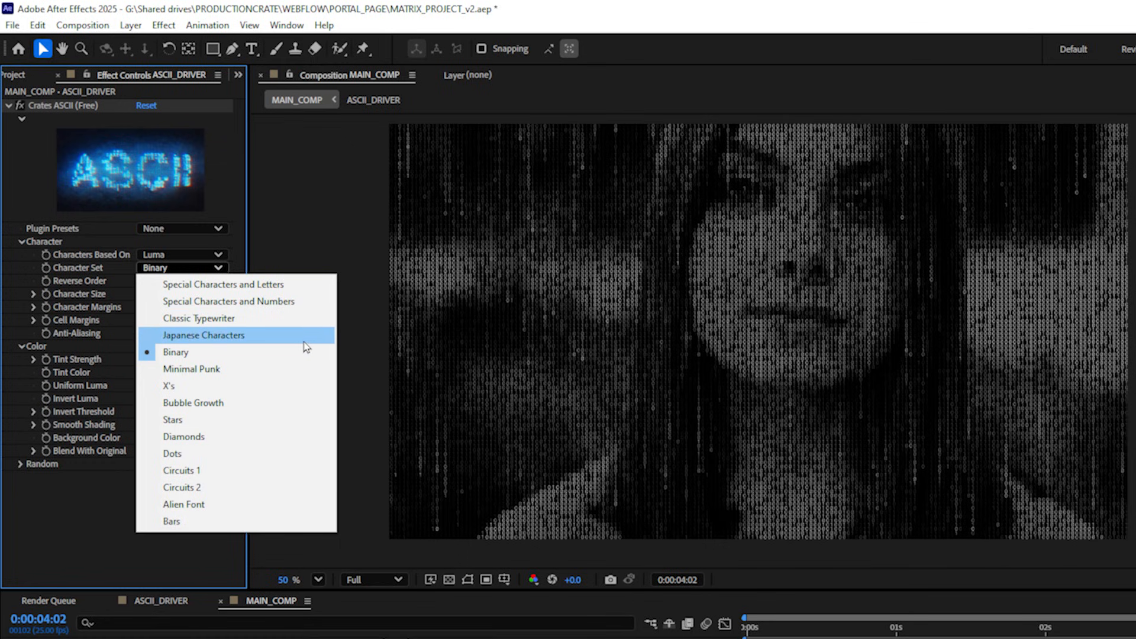
click(205, 335)
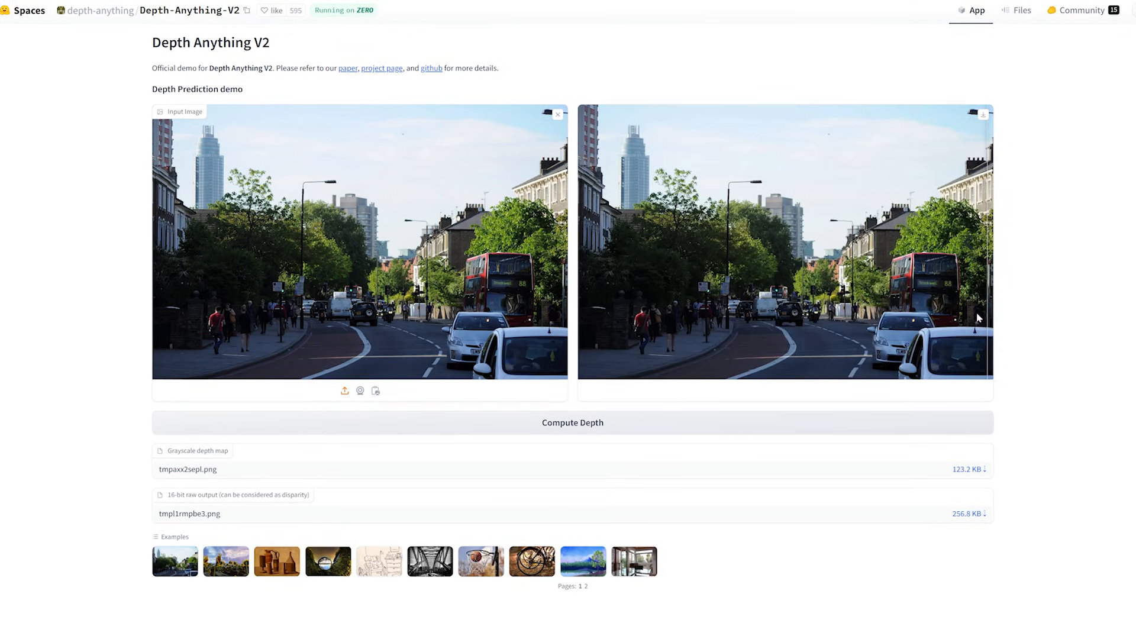
- Load a different photo into Depth Anything V2 and generate its depth map
click(226, 561)
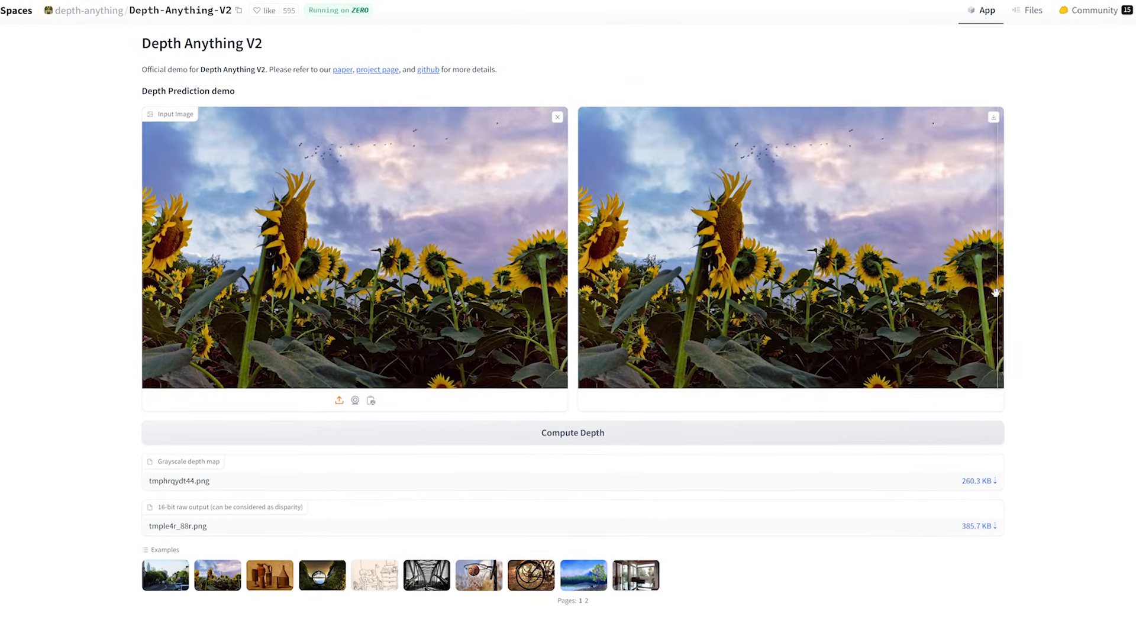
click(262, 582)
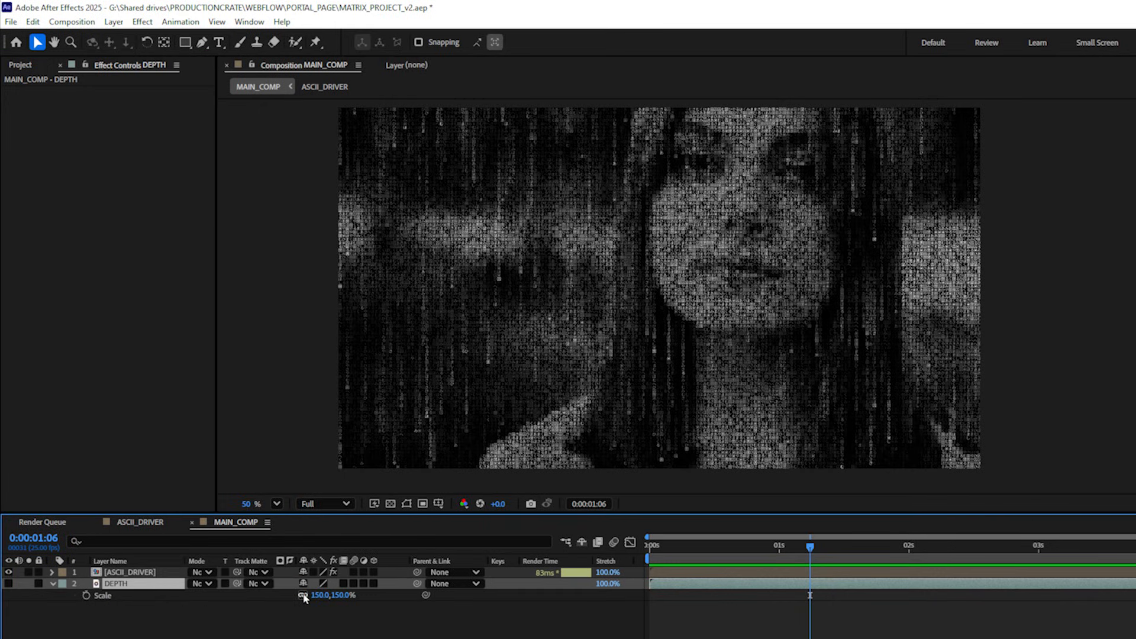
- Precompose the DEPTH layer as DEPTH Comp 1, then select the ASCII_DRIVER layer
right_click(131, 572)
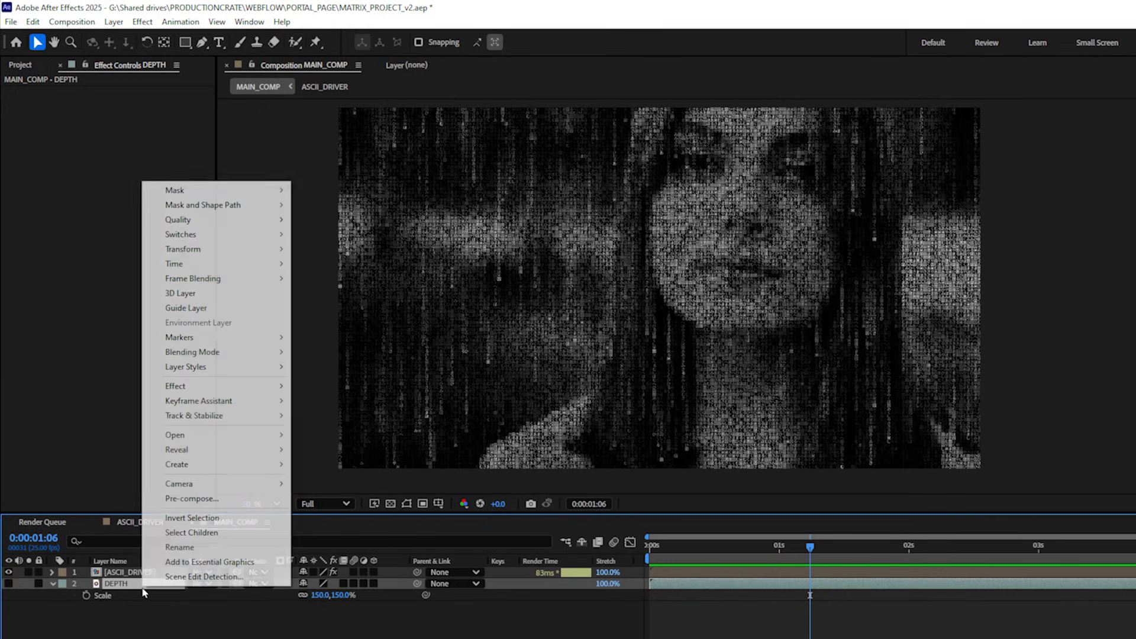
click(192, 498)
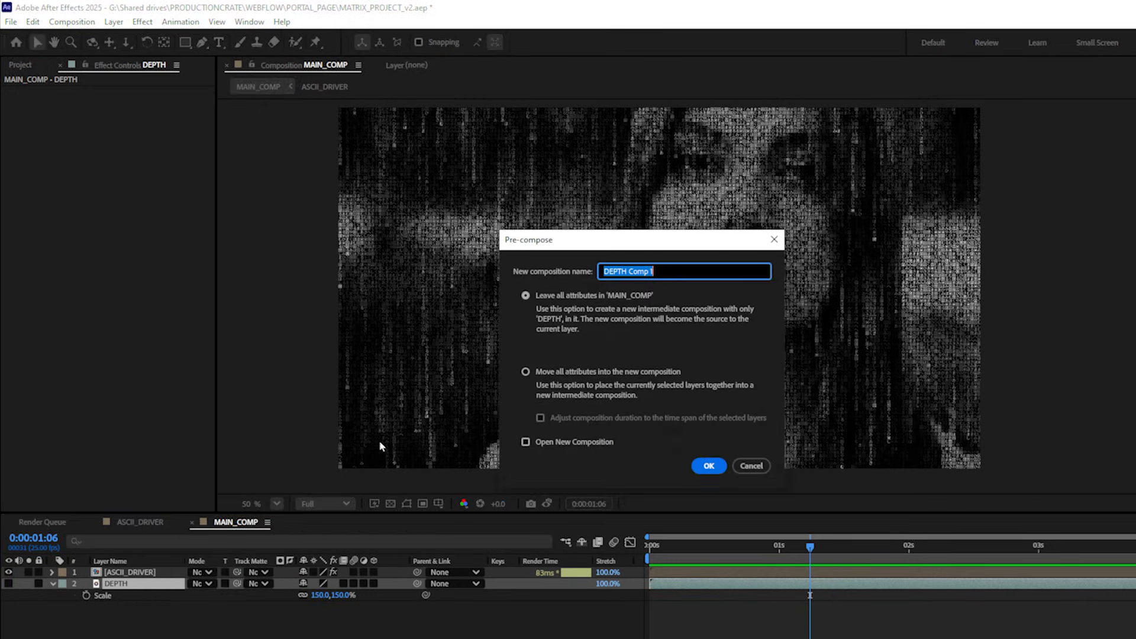
click(708, 465)
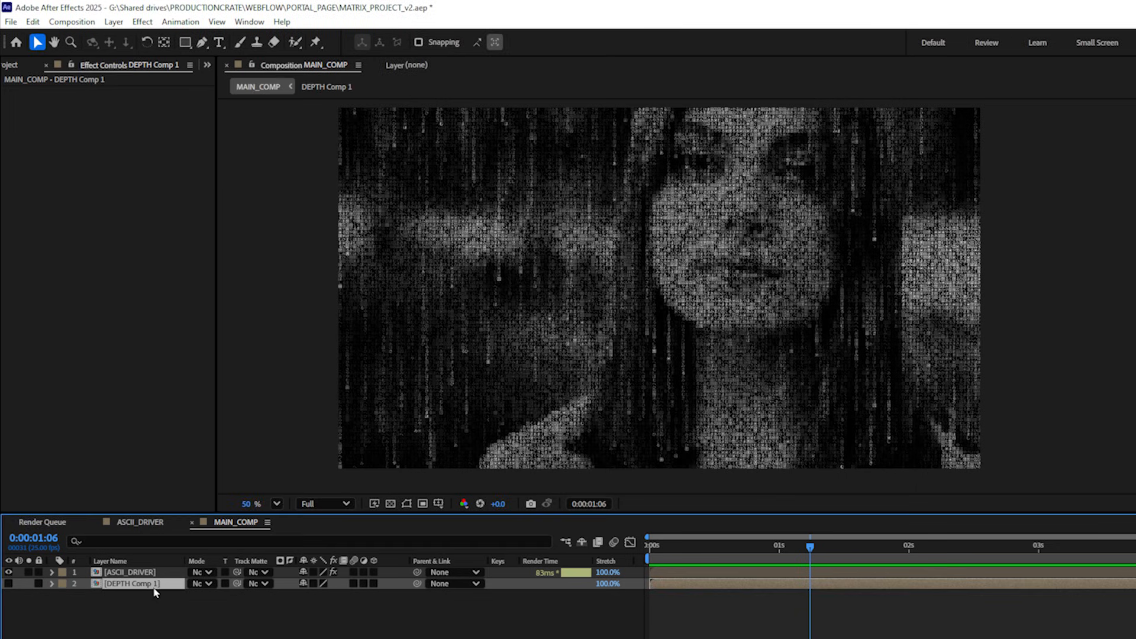
click(130, 572)
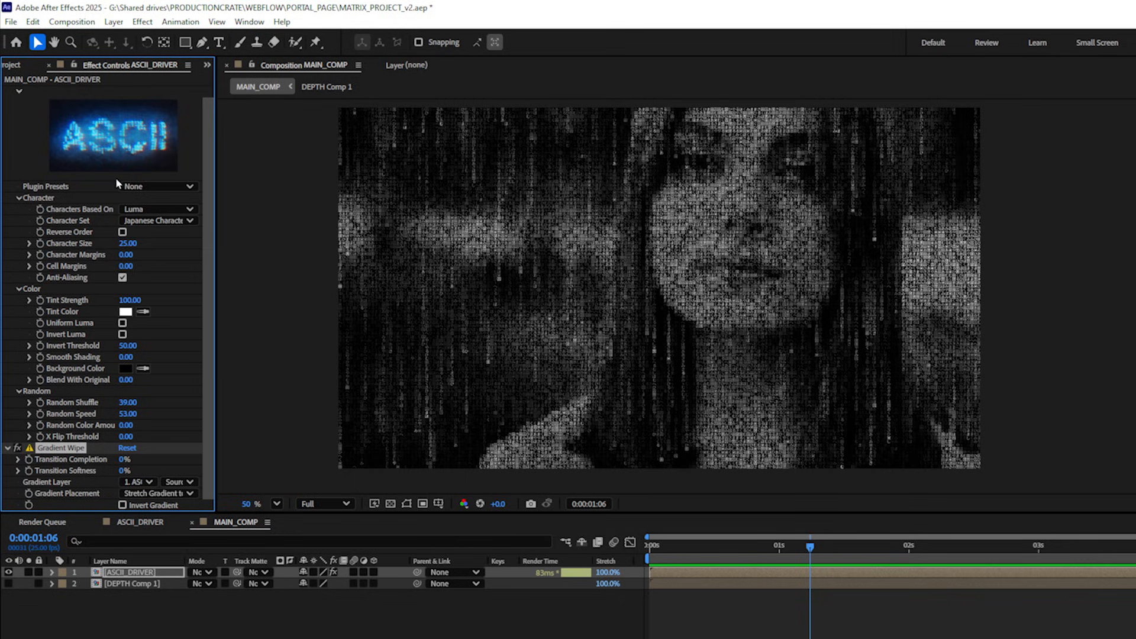
mouse_move(81, 475)
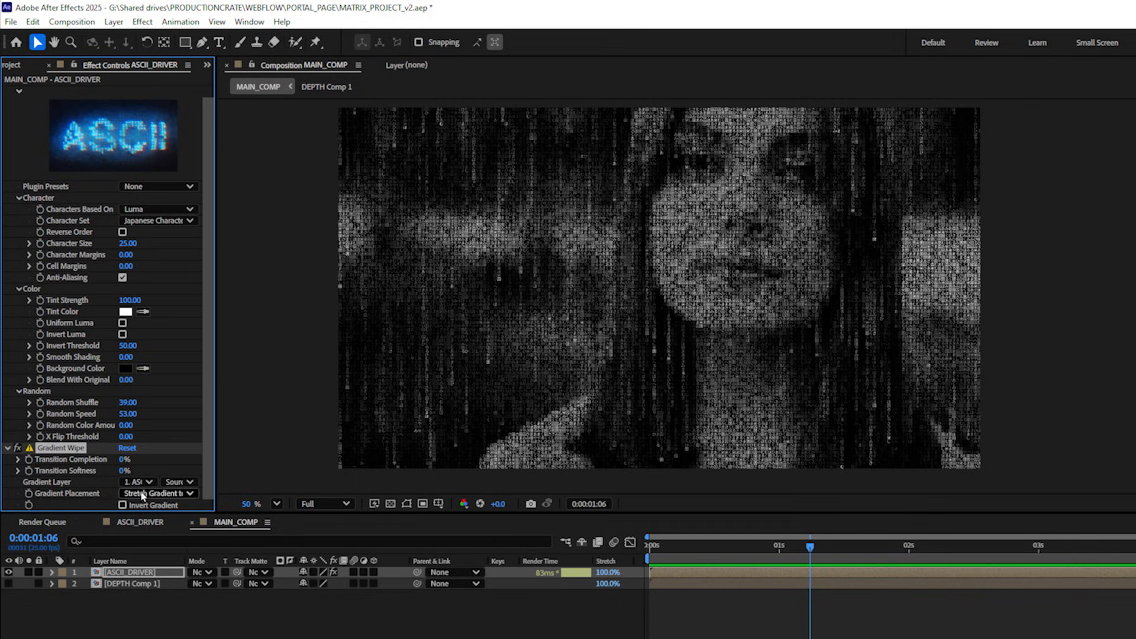
- Set the Gradient Wipe's Gradient Layer to DEPTH Comp 1
click(138, 482)
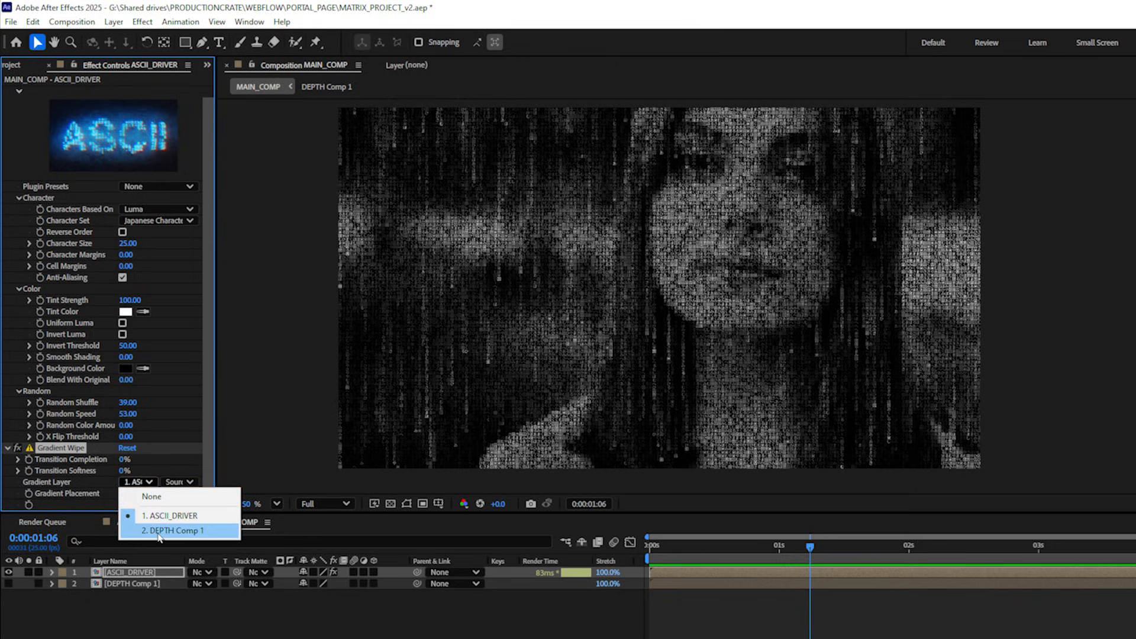
click(179, 531)
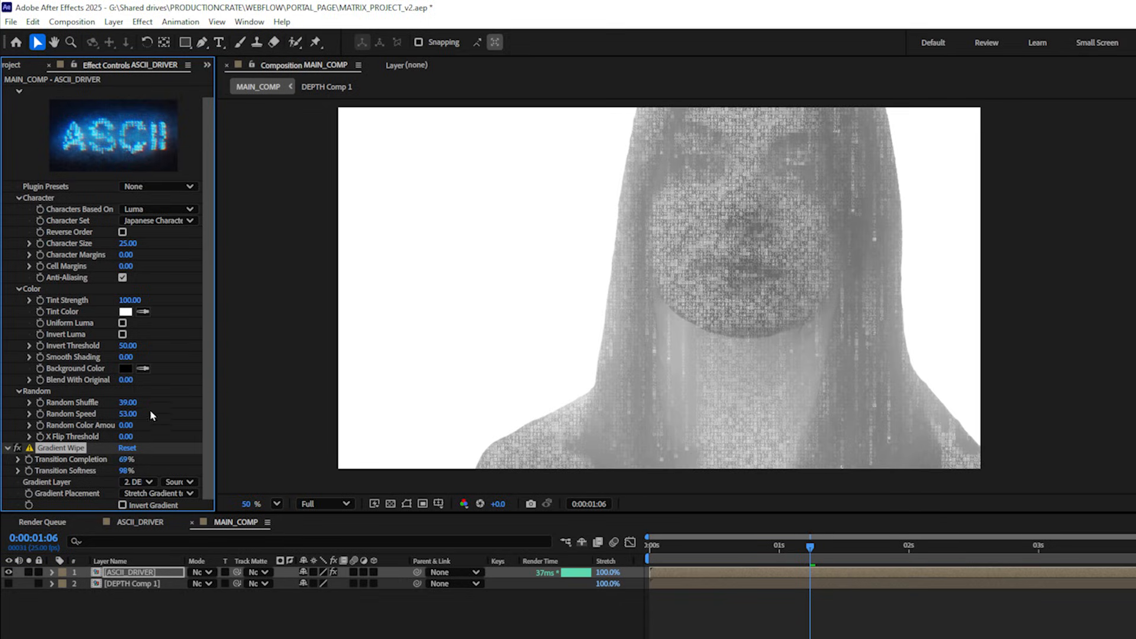
mouse_move(249, 251)
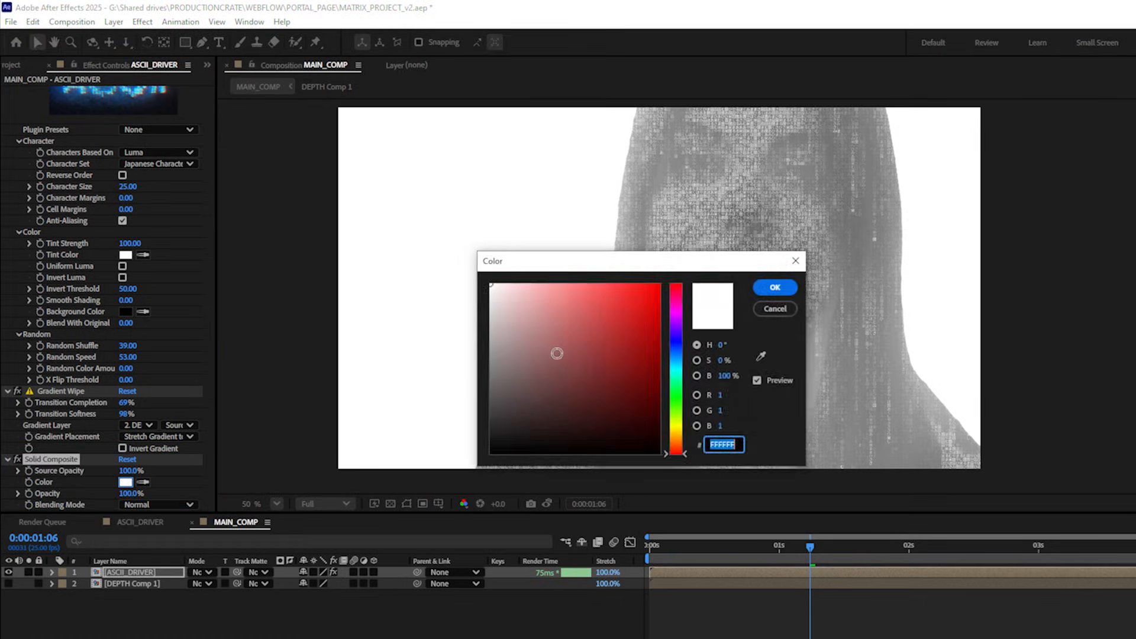
- Confirm black as the Solid Composite colour on ASCII_DRIVER
click(775, 287)
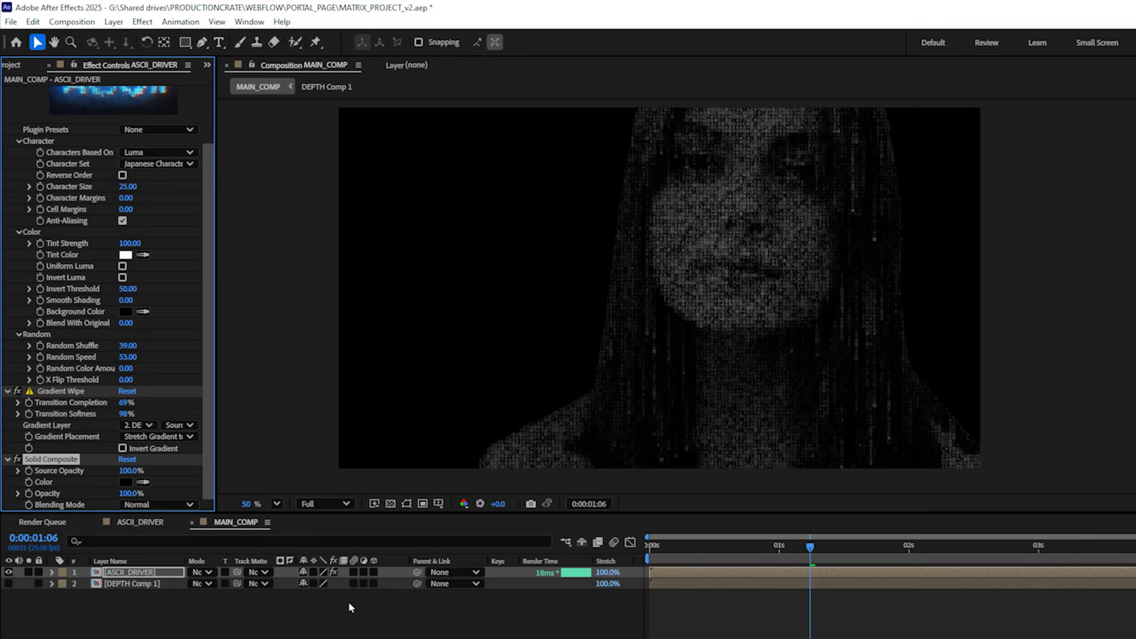
mouse_move(723, 90)
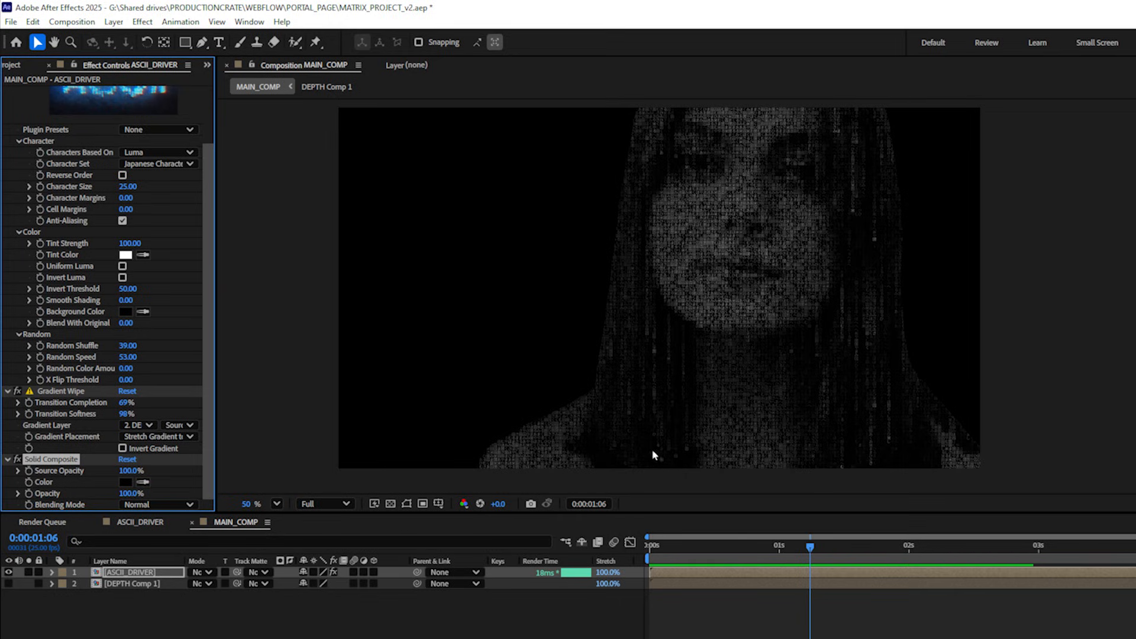
mouse_move(368, 262)
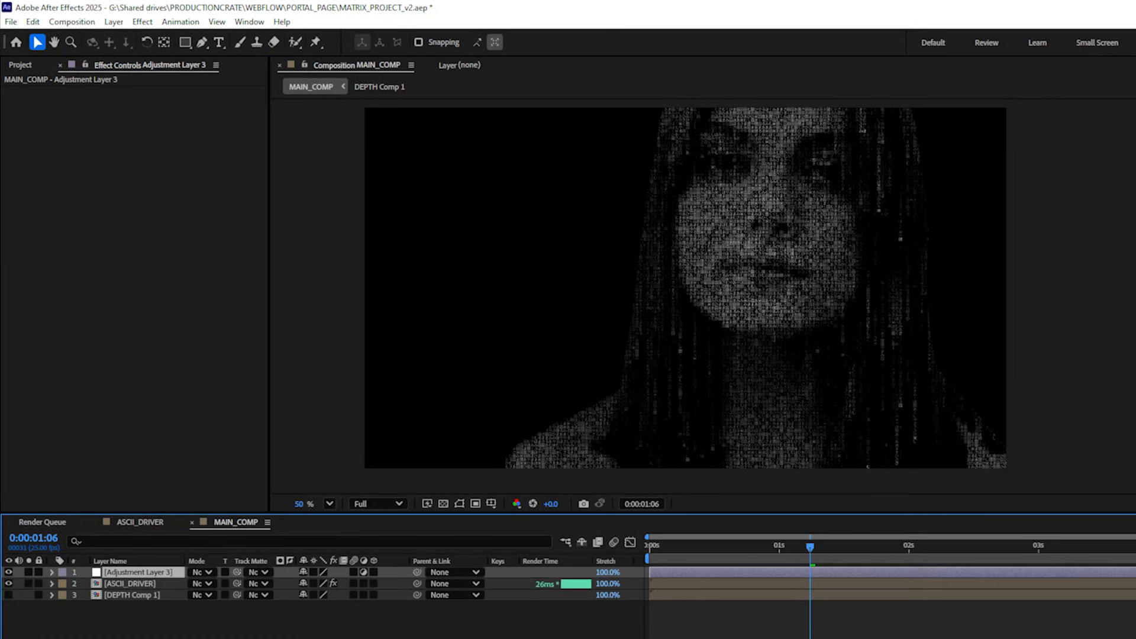
- Add Curves to the new top adjustment layer and switch to the Red channel
click(187, 103)
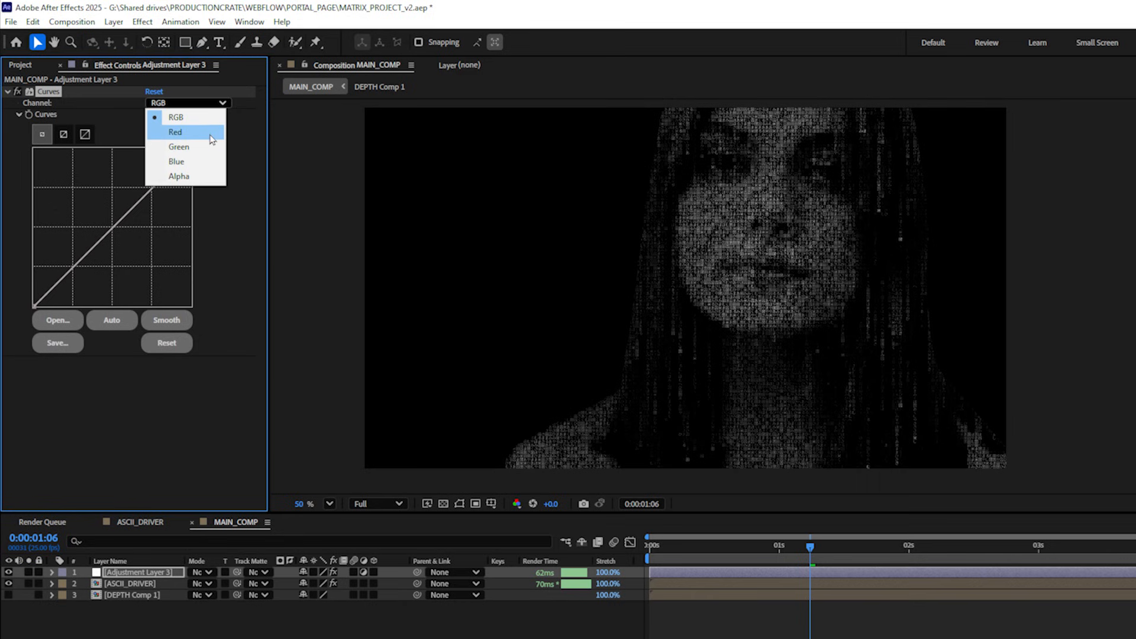
click(178, 146)
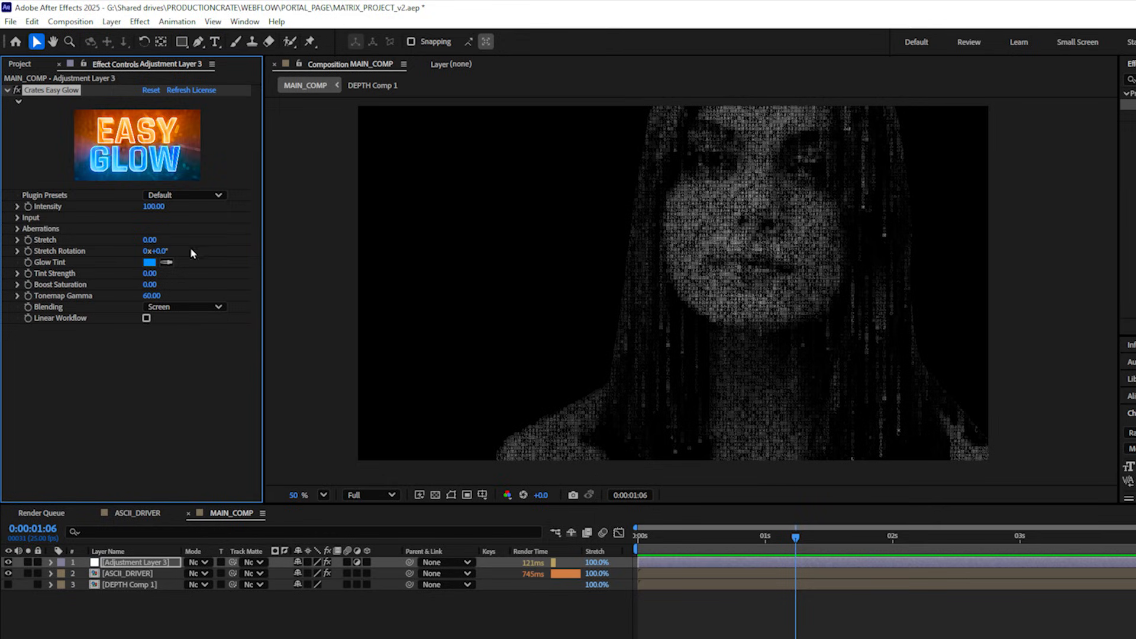
mouse_move(222, 381)
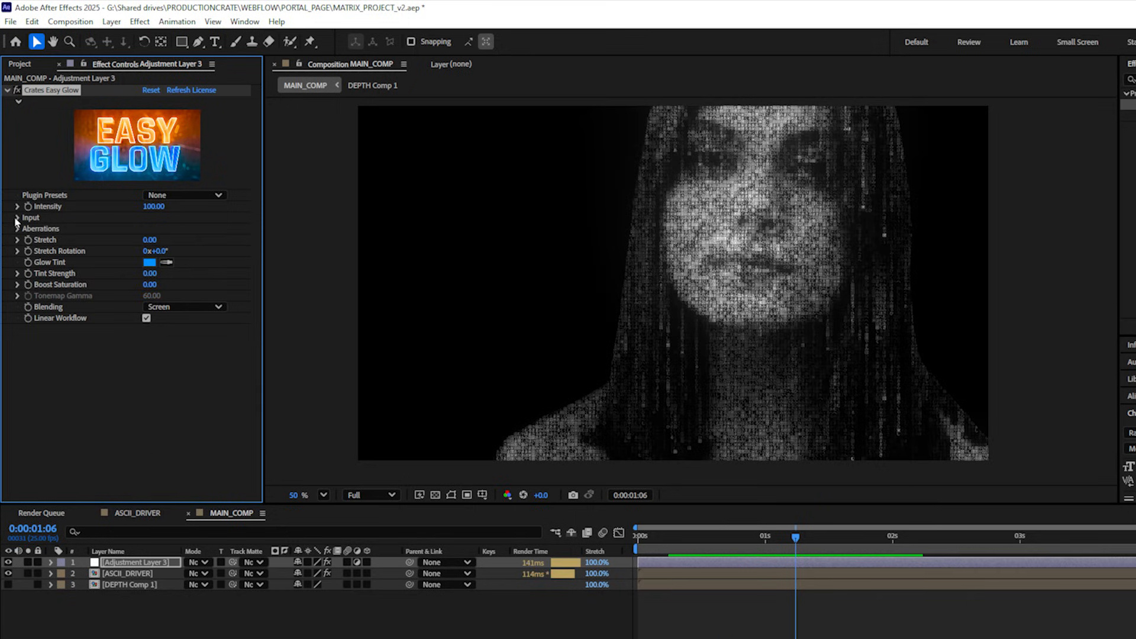
- Set Easy Glow threshold to 32 and choose a green glow tint
click(10, 217)
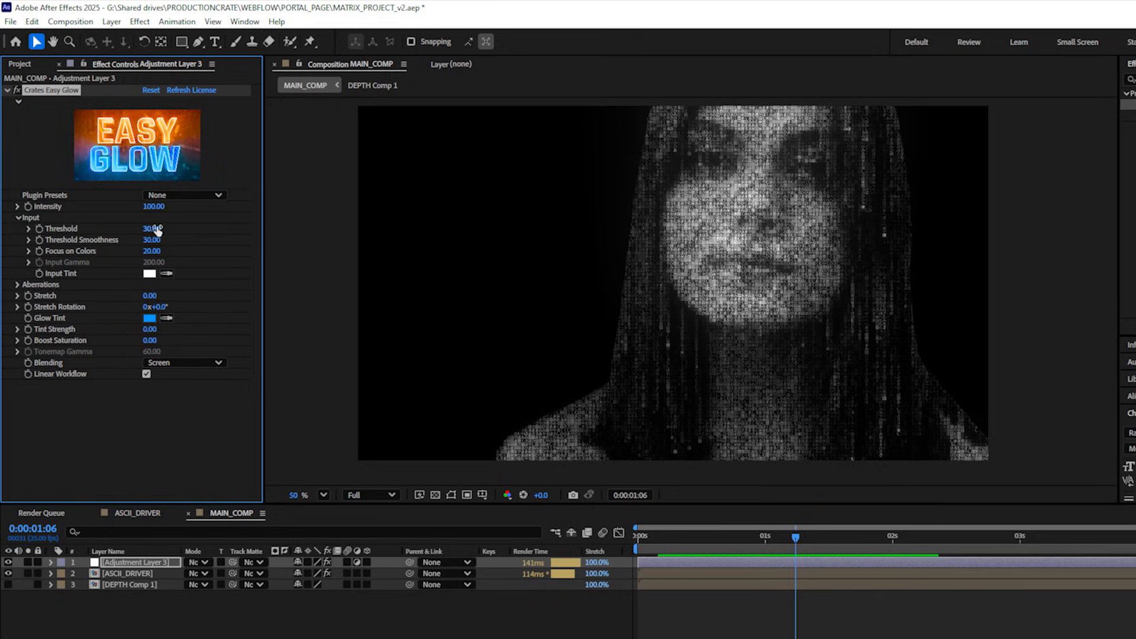
drag(151, 228, 155, 228)
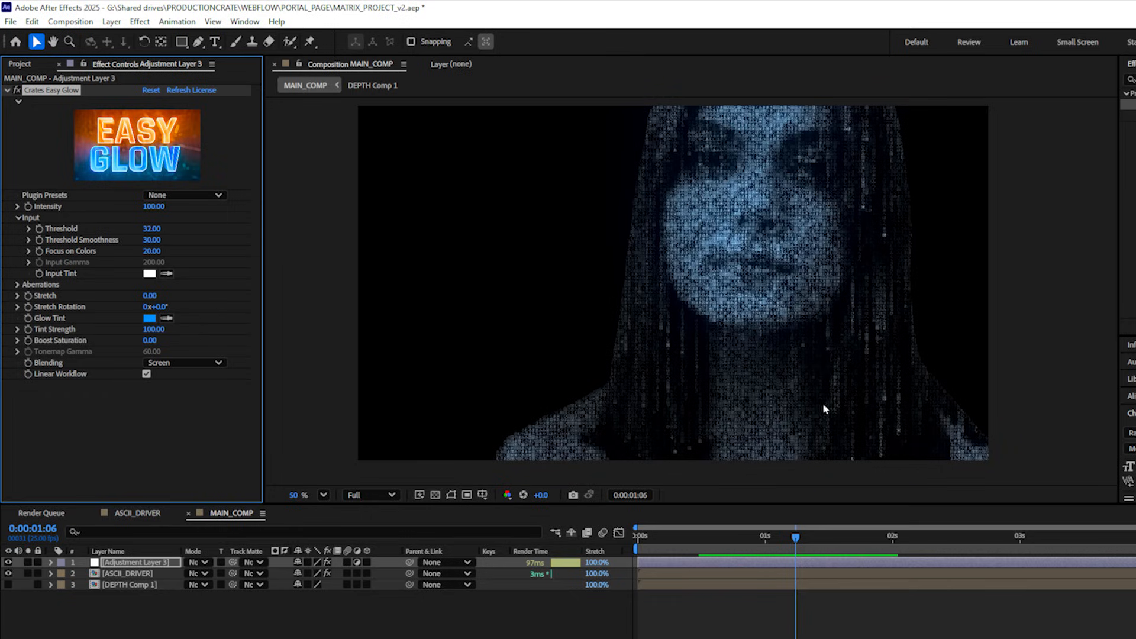
mouse_move(375, 315)
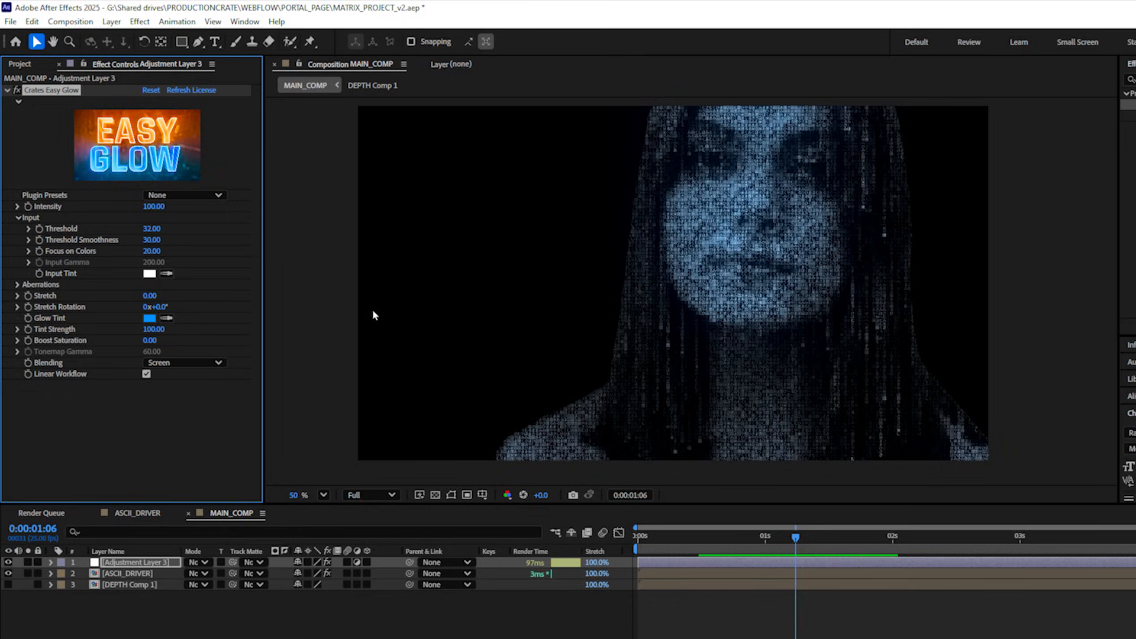
click(150, 318)
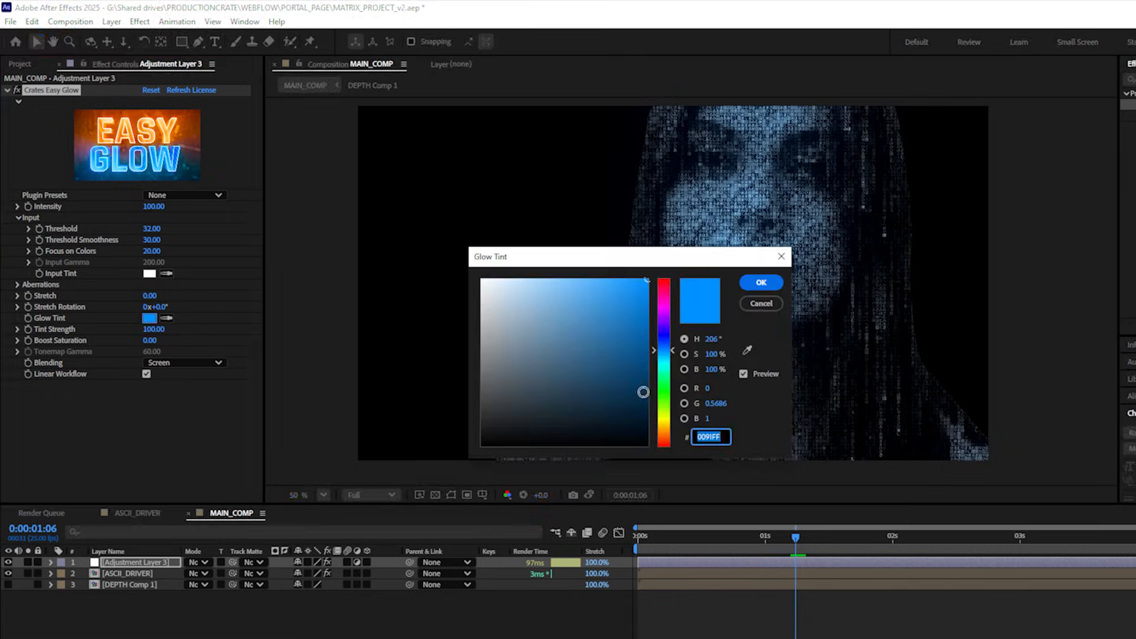
click(760, 282)
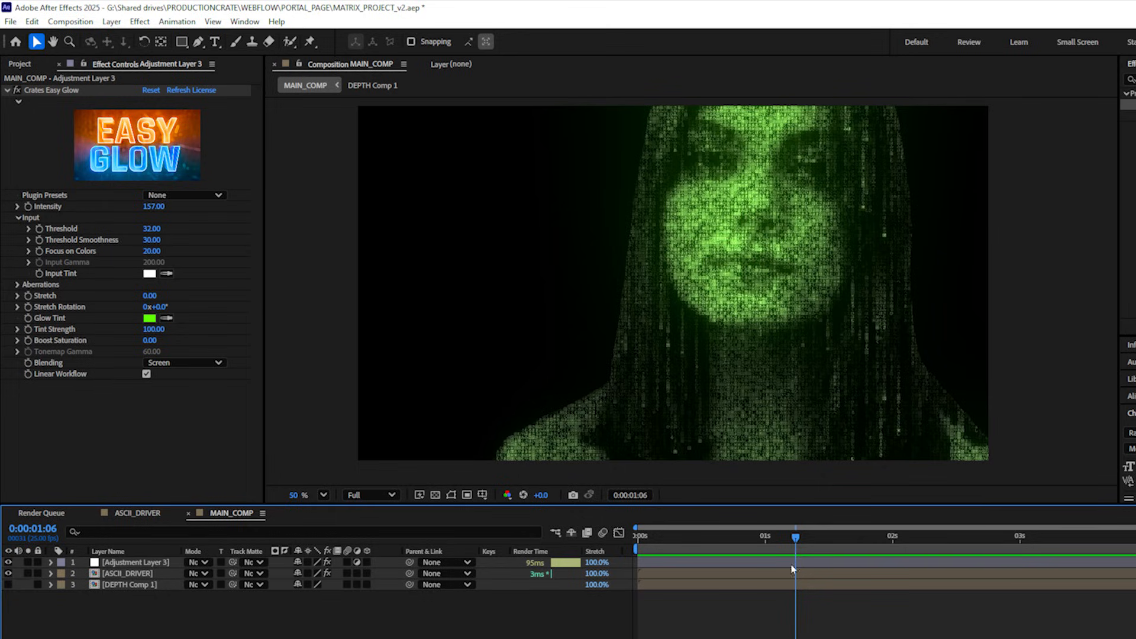
mouse_move(143, 574)
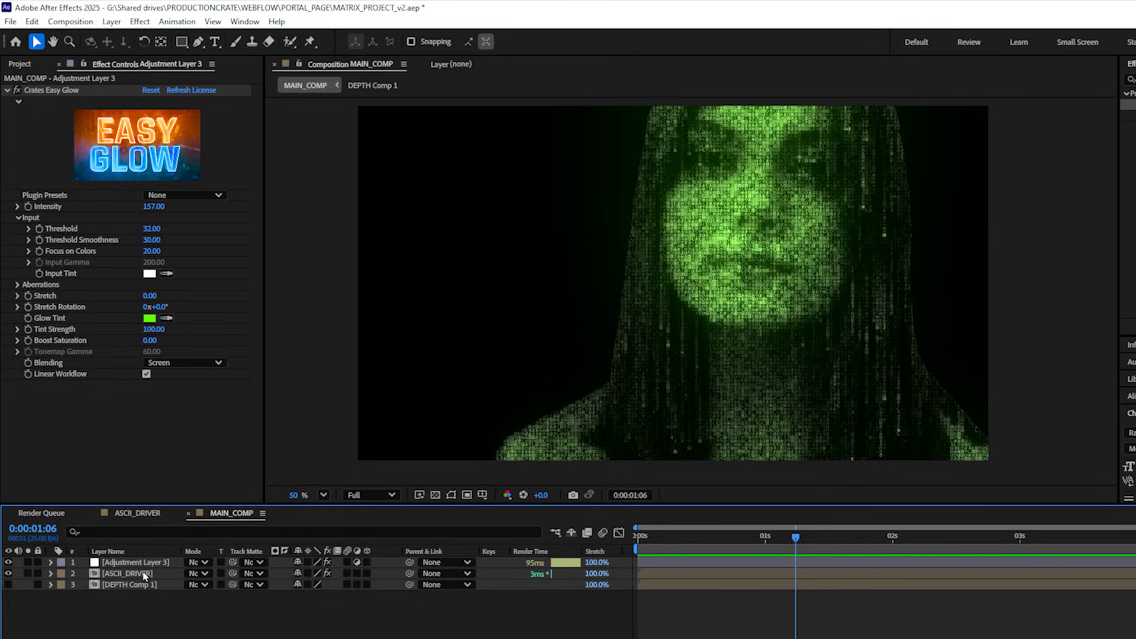
- Copy MATRIX_RAIN from ASCII_DRIVER onto MAIN_COMP's top, then select ASCII_DRIVER
click(324, 514)
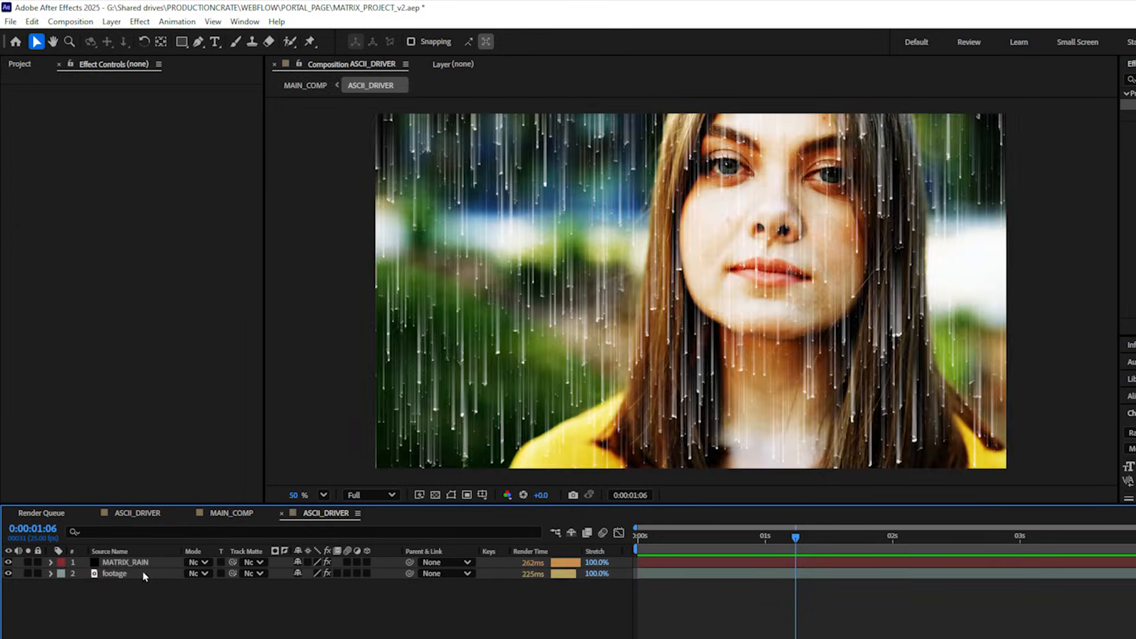
click(125, 562)
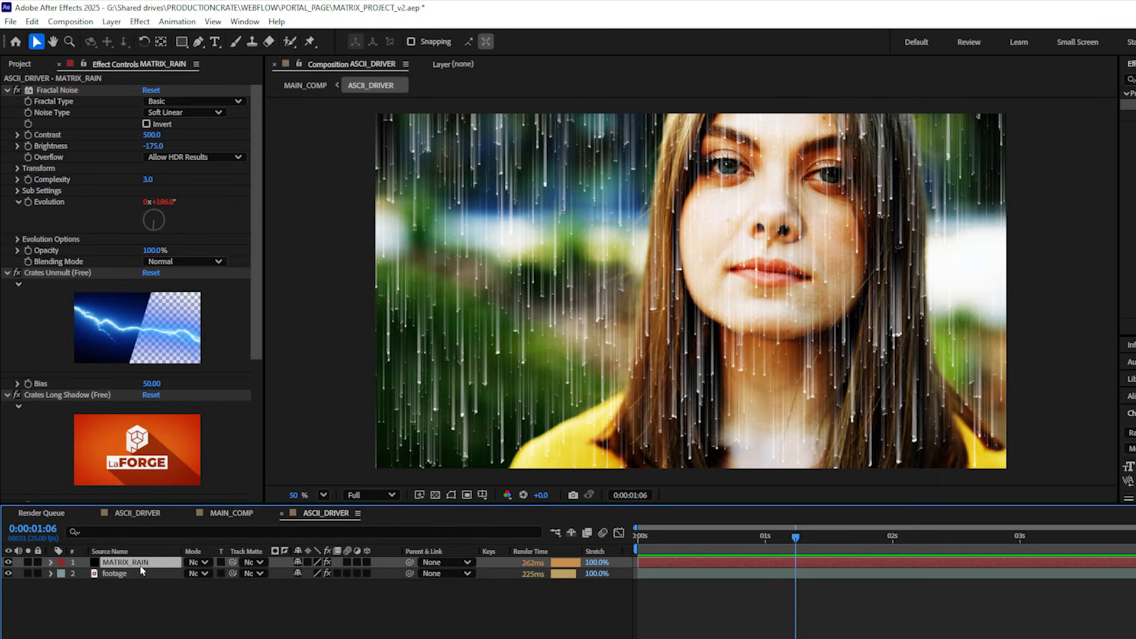
click(305, 85)
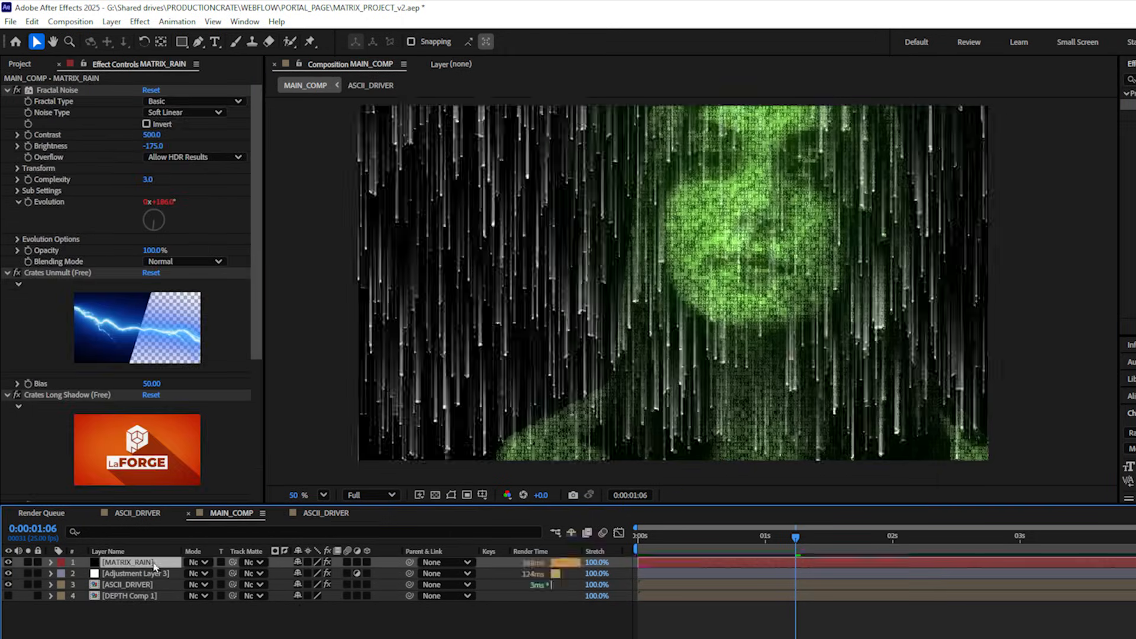
click(130, 585)
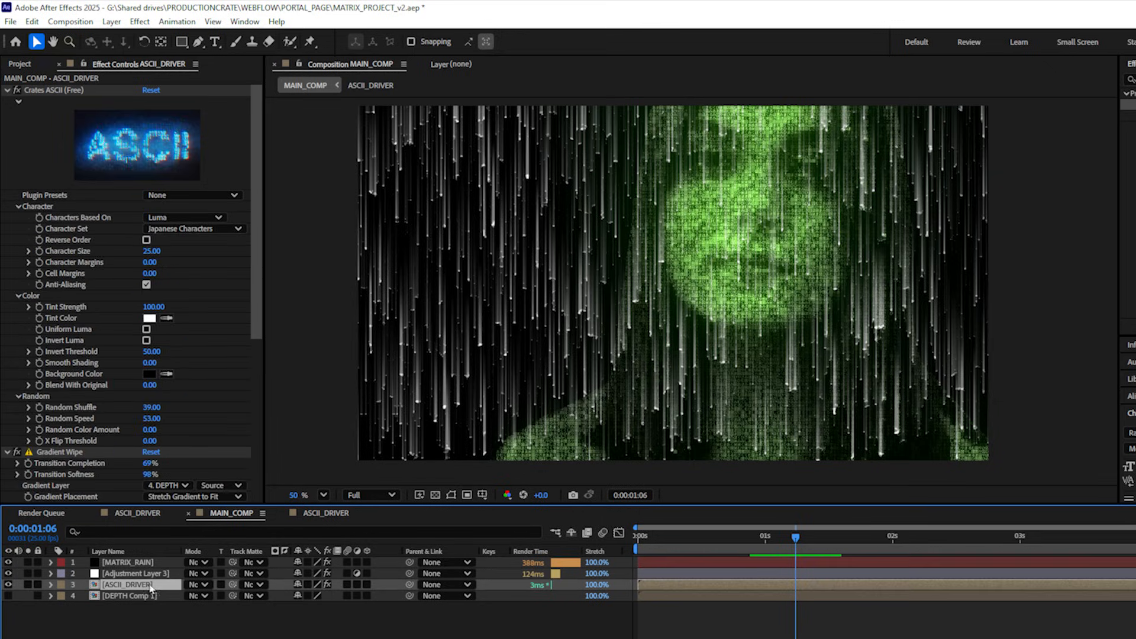